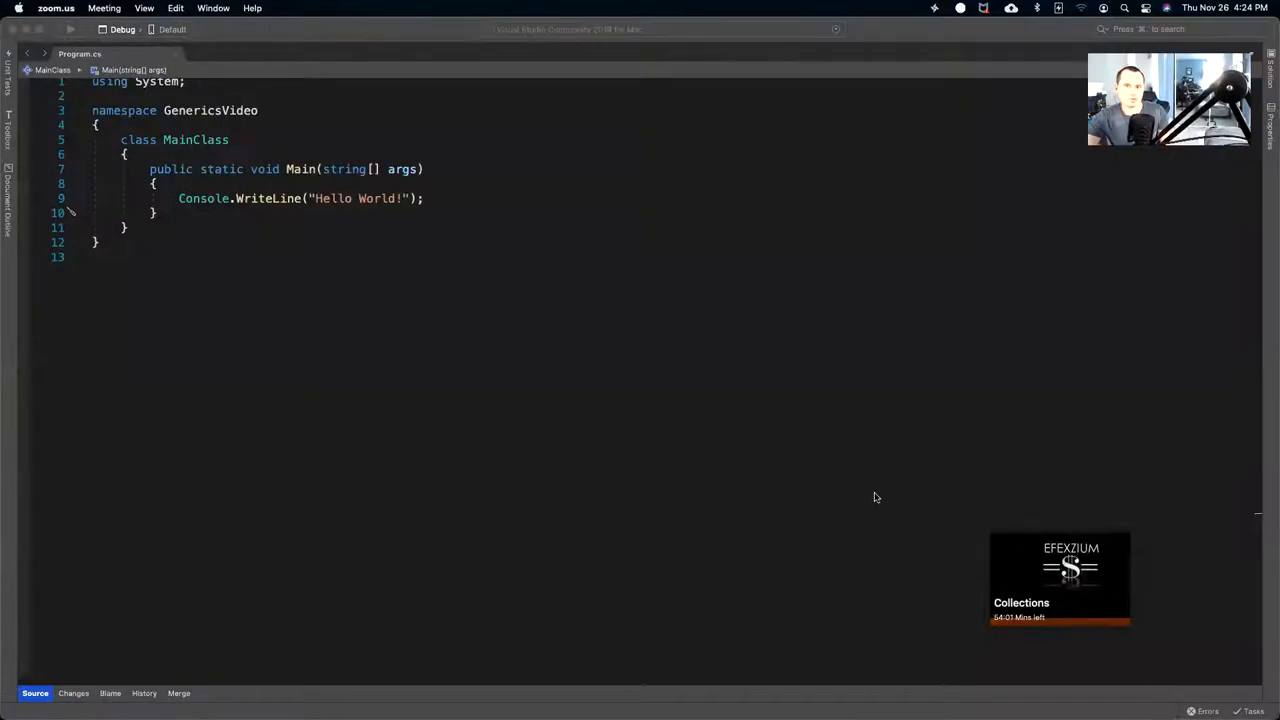
mouse_move(444, 242)
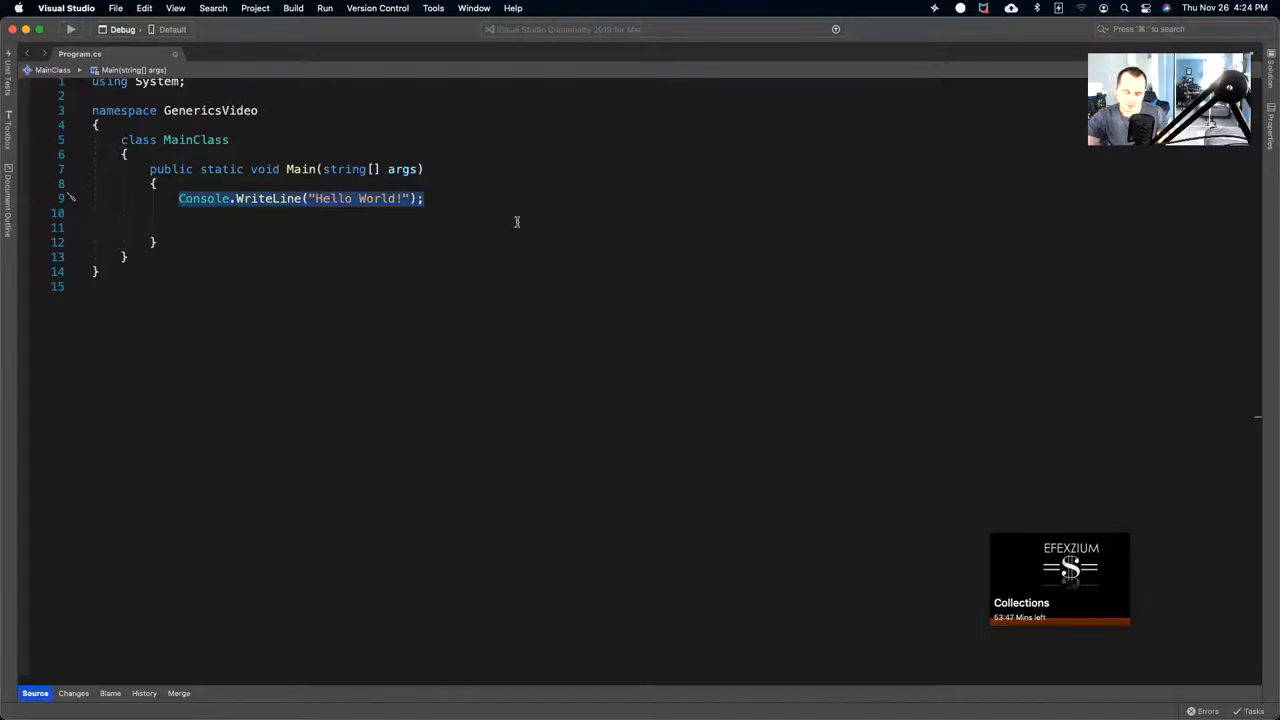
Delete the Console.WriteLine Hello World statement, leaving Main empty.
key("delete")
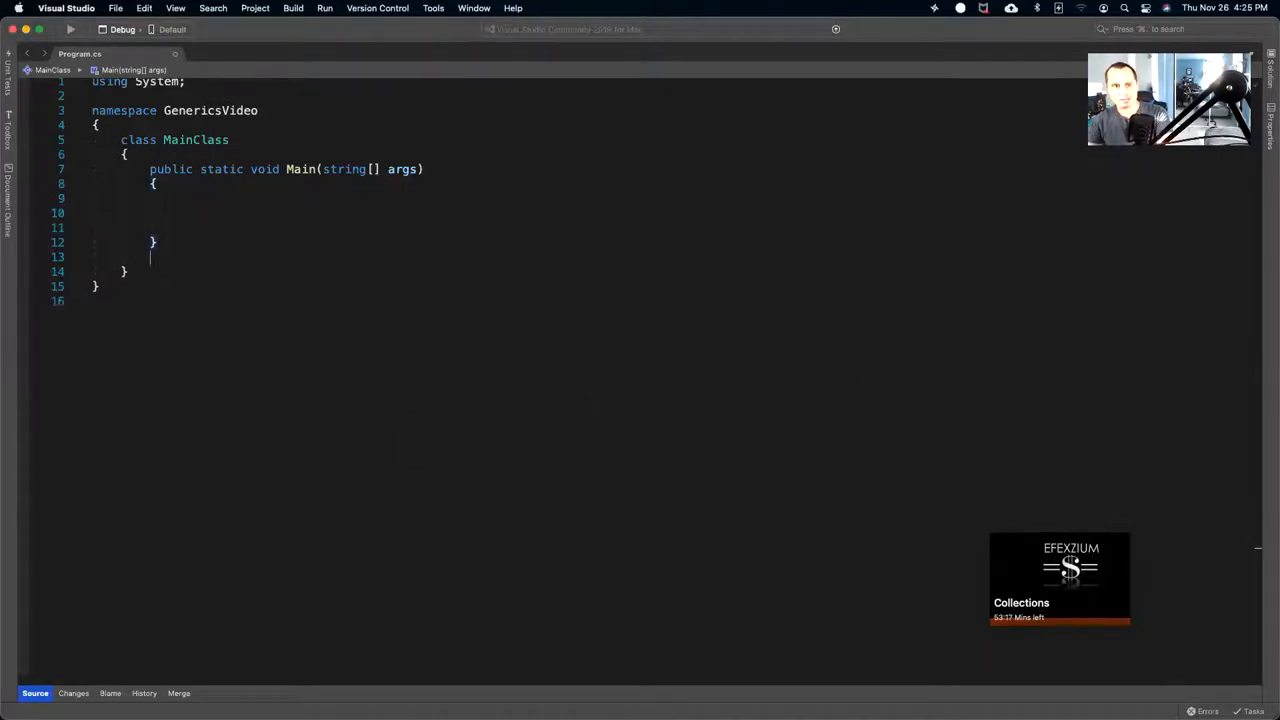
Write 'class BasicCollection' below Main inside MainClass.
type("c")
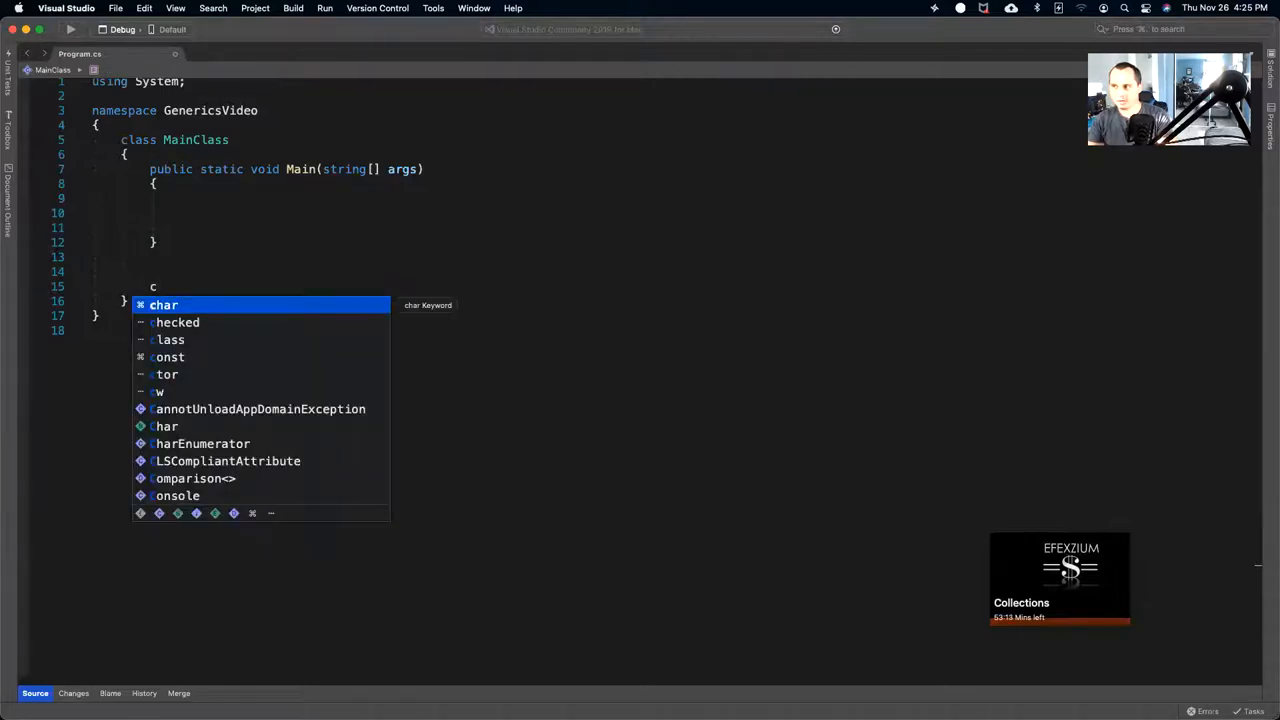
key("Escape")
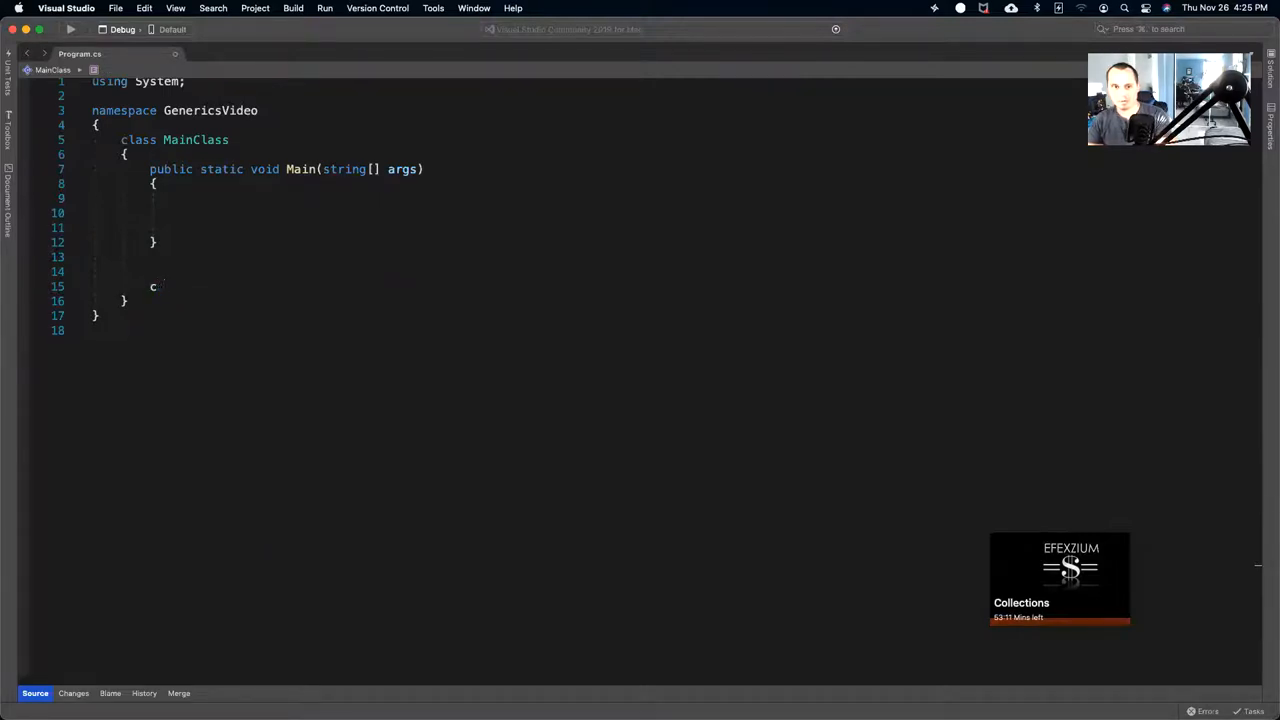
type("lass")
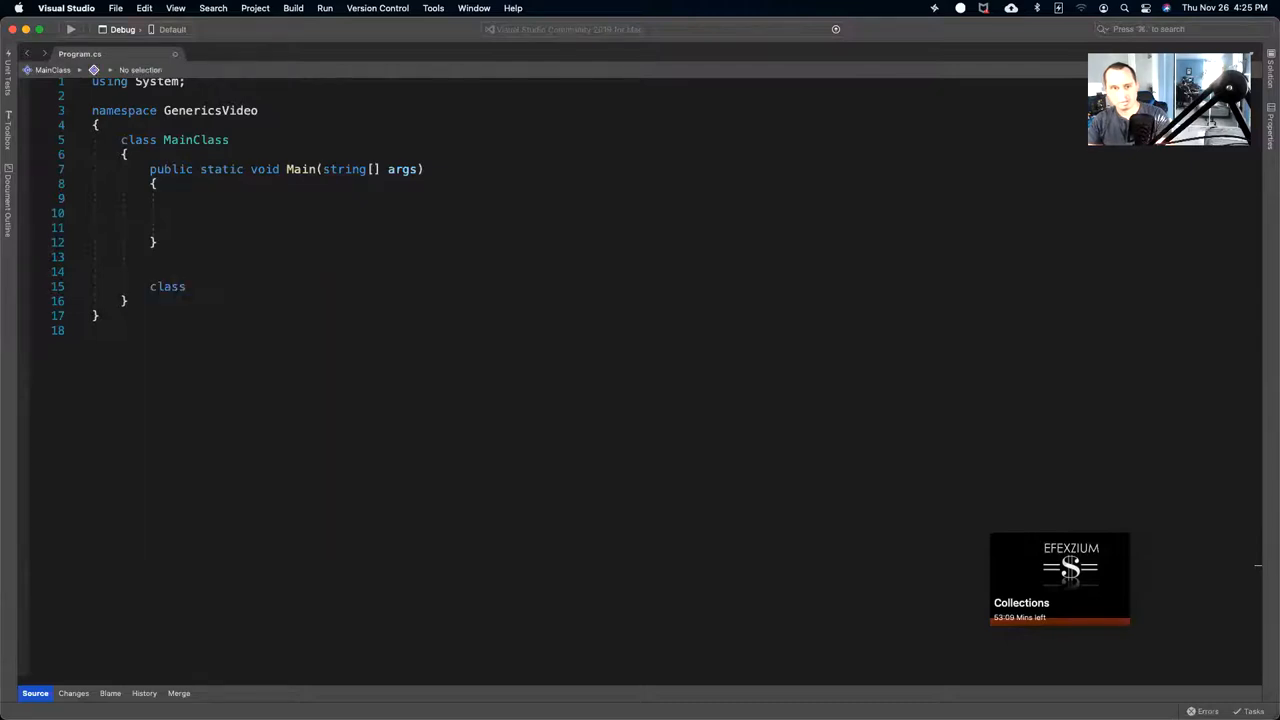
type("Basi")
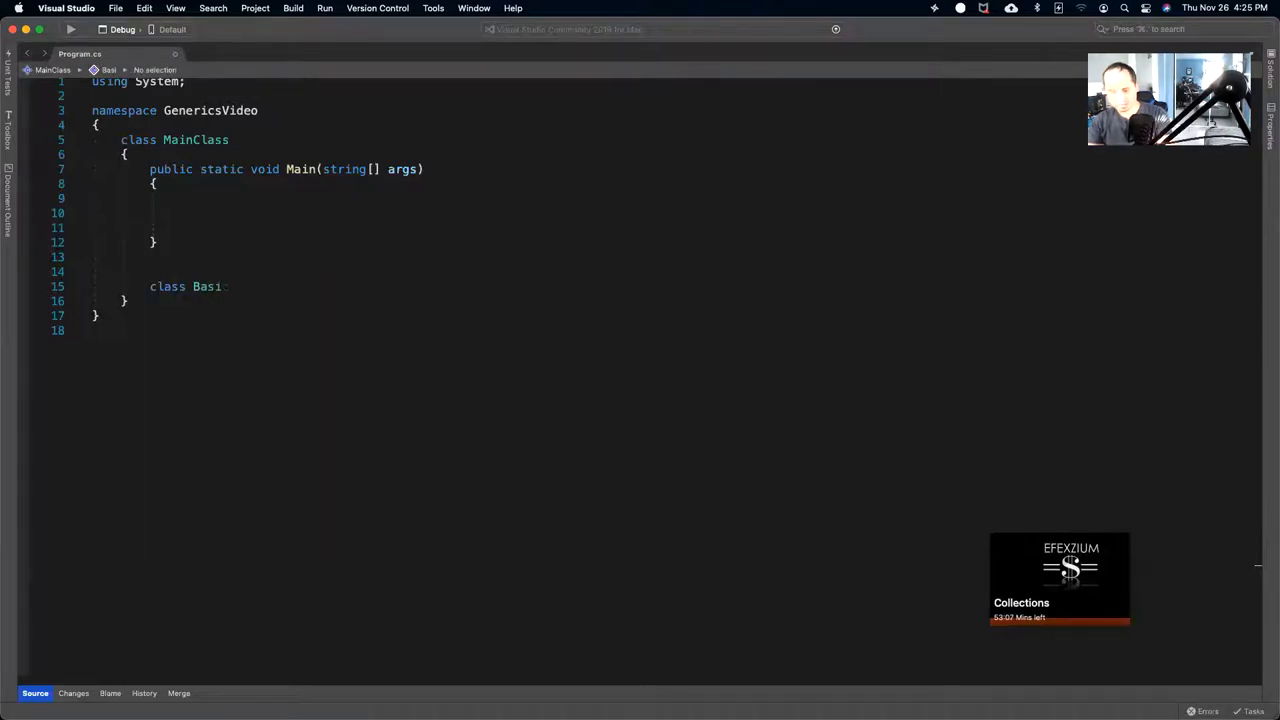
type("cC")
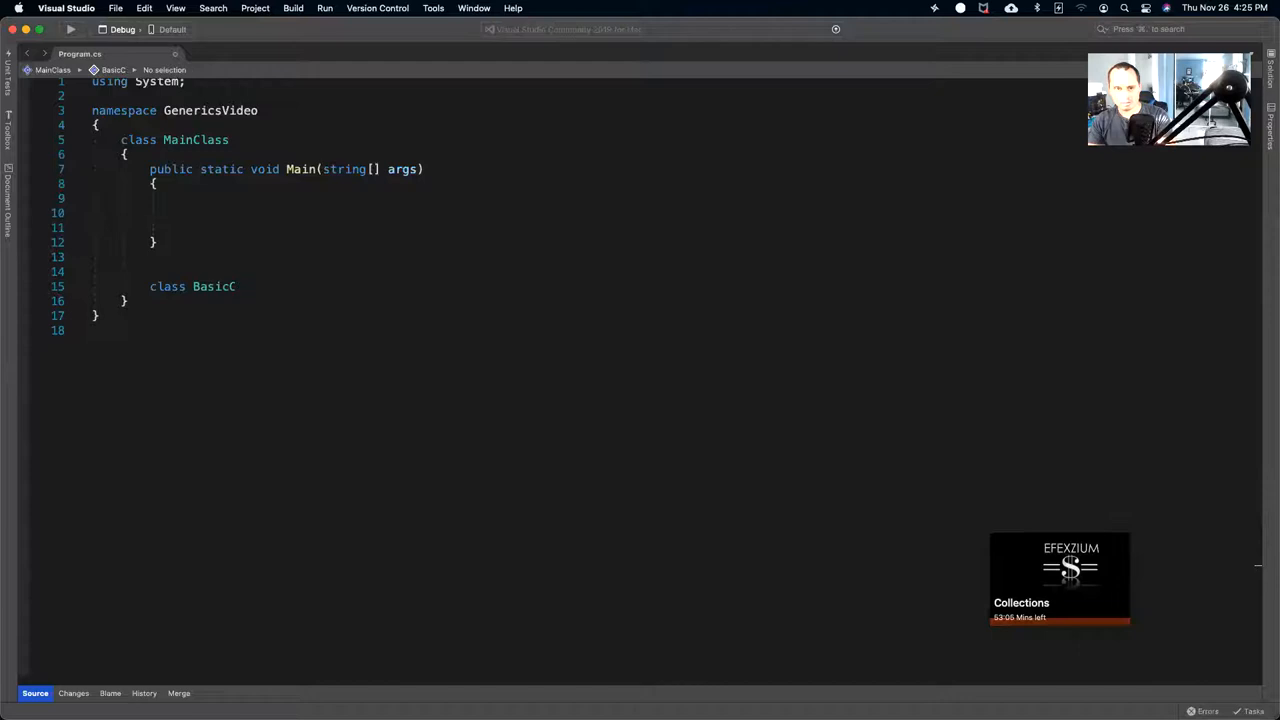
type("lec")
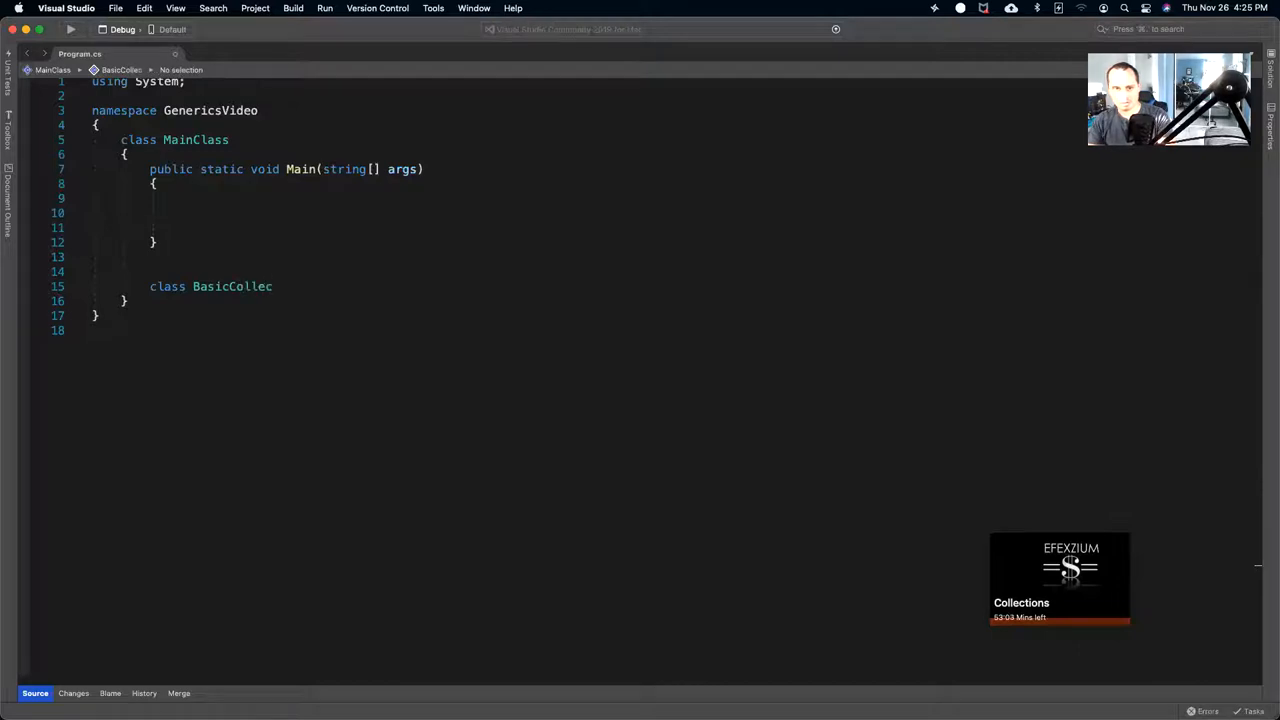
type("tion")
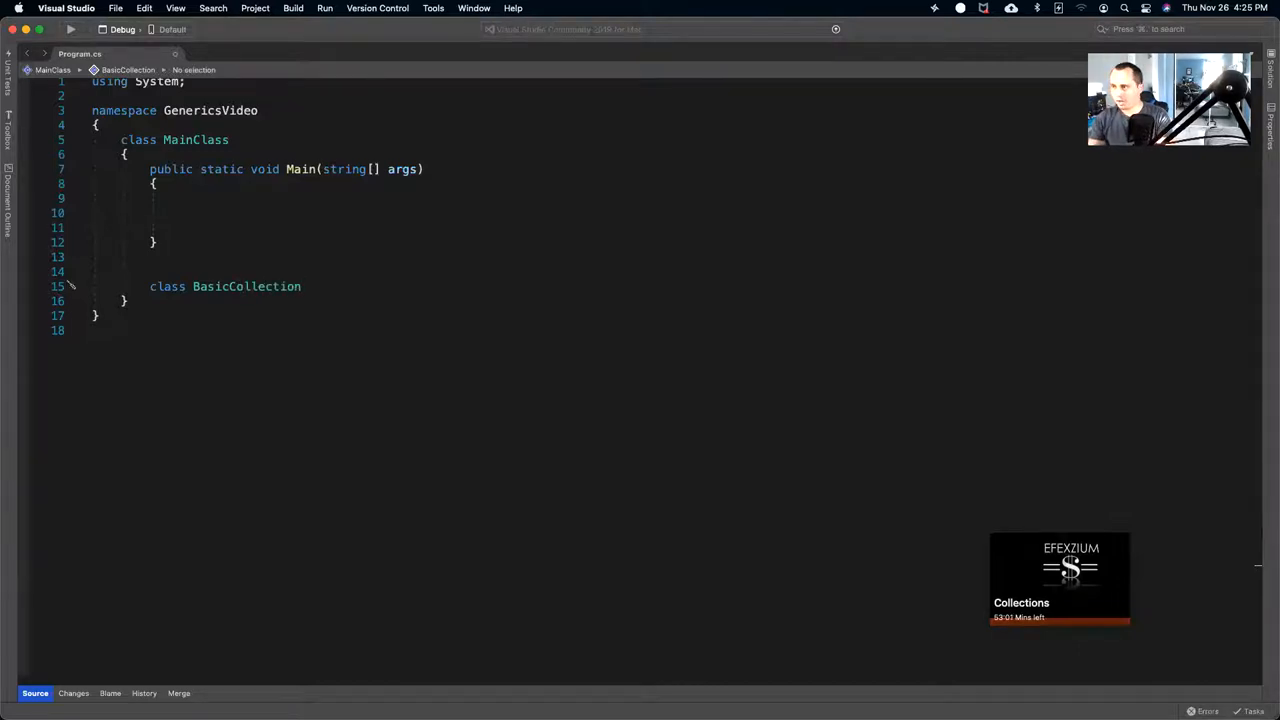
Rename the class to BasicList and give it opening and closing braces.
double_click(246, 286)
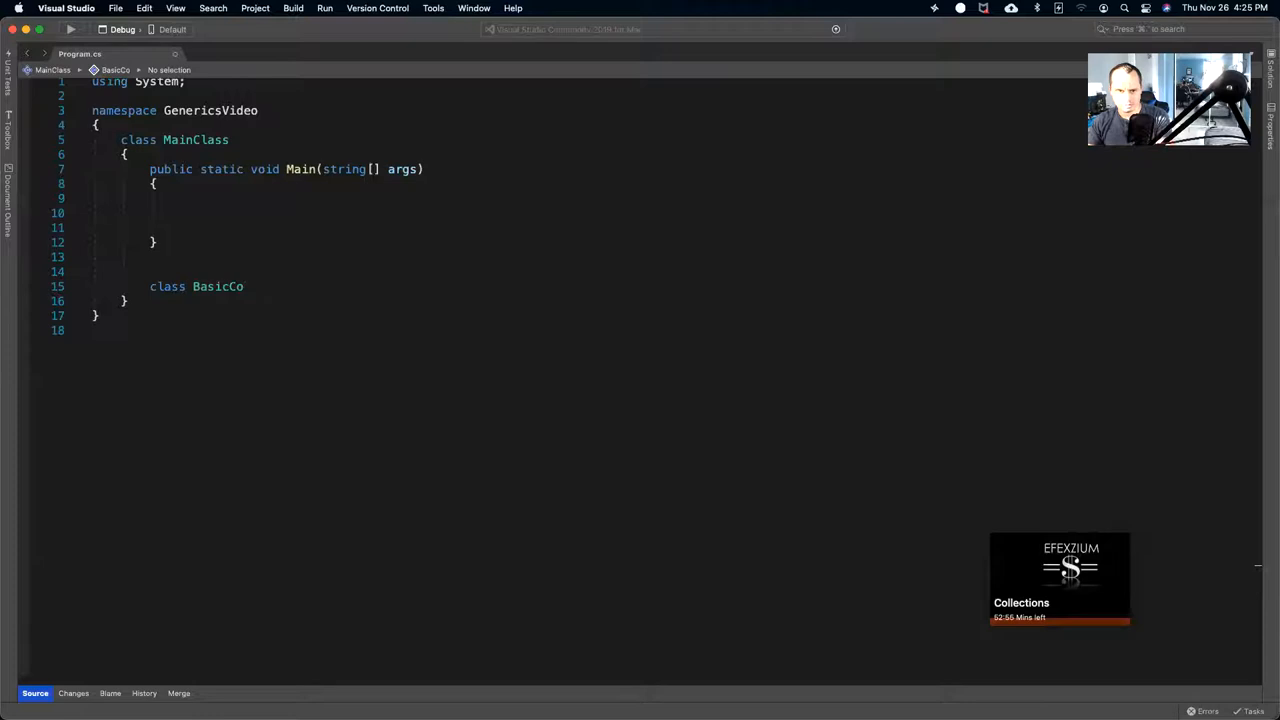
type("List")
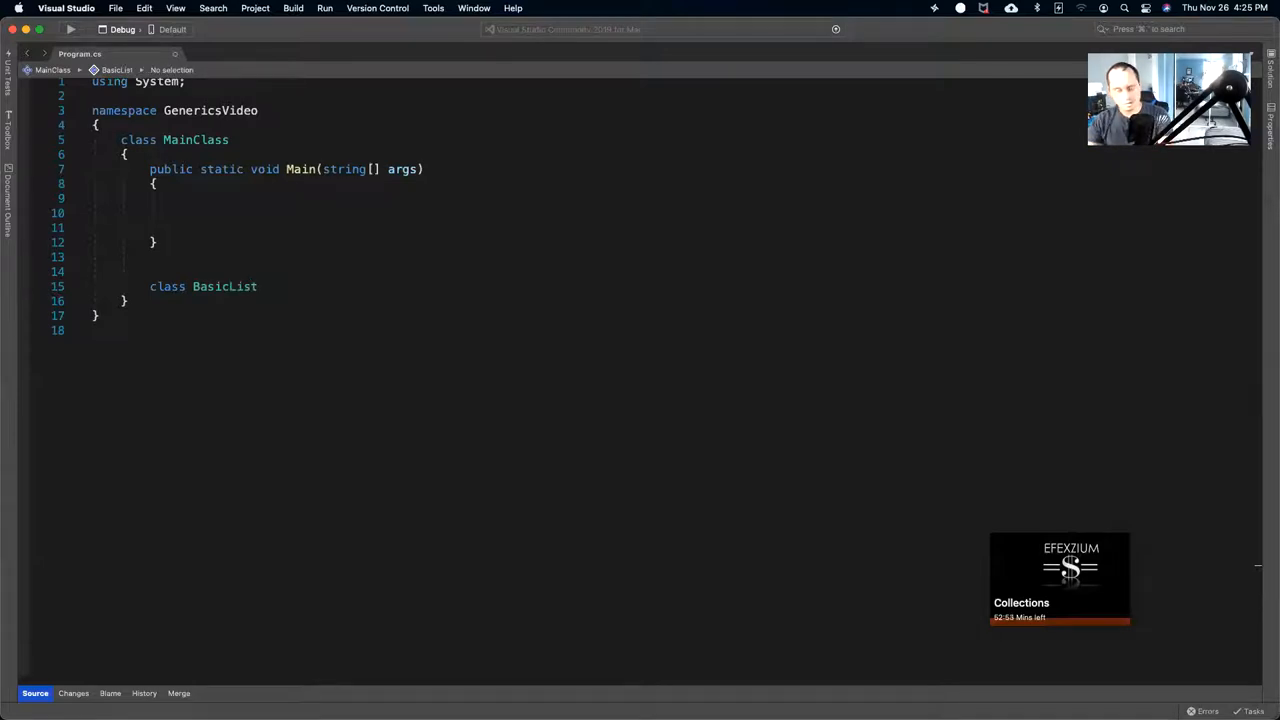
type("{ }")
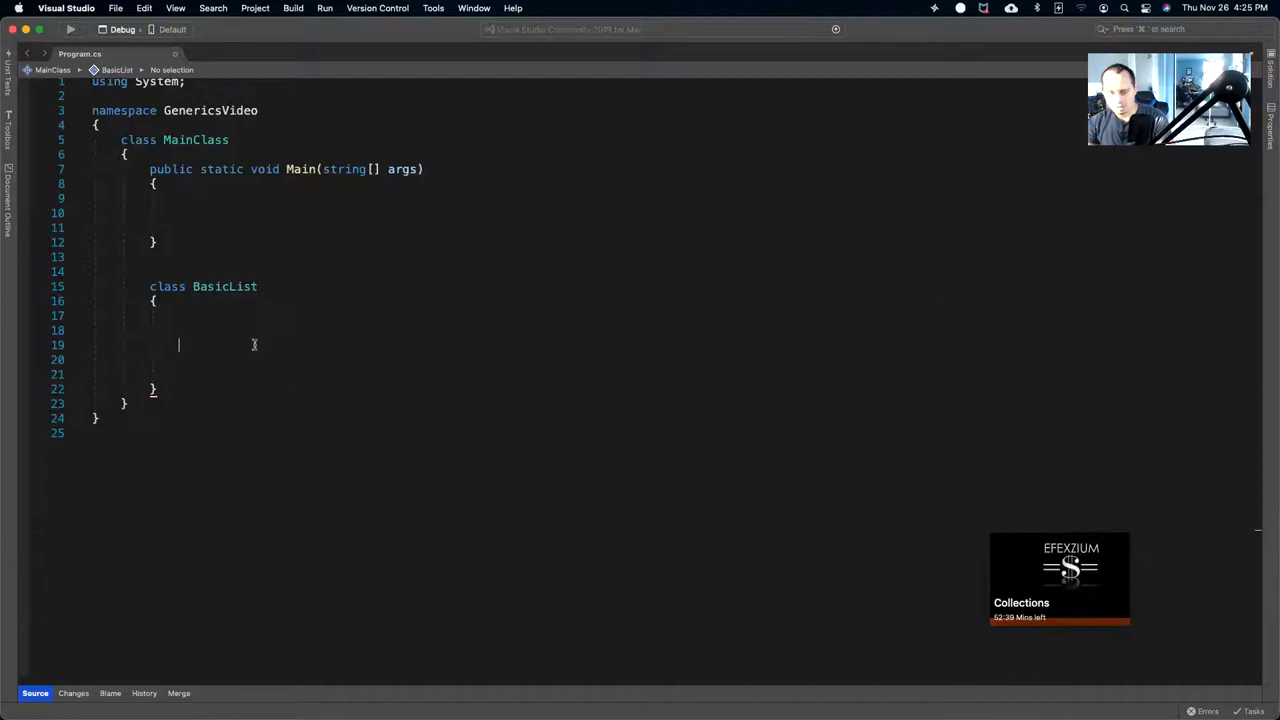
Declare a public void RunBasicList() method inside BasicList.
type("public v")
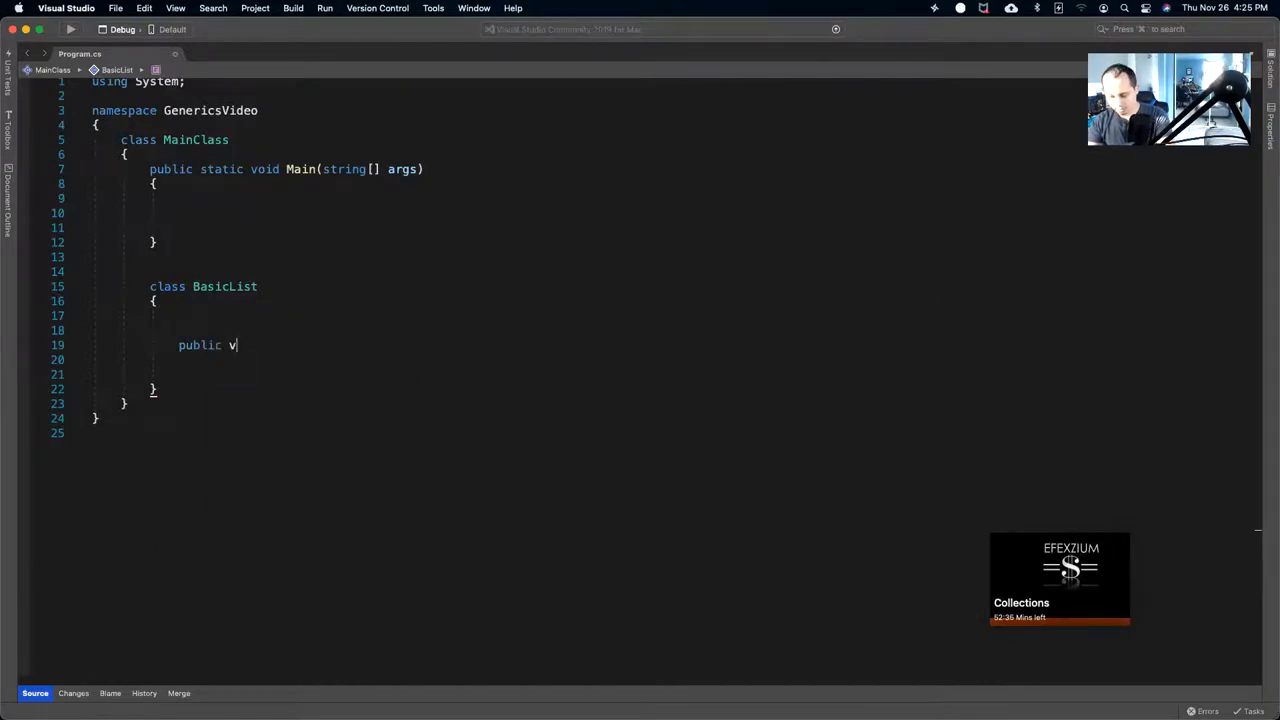
type("oid")
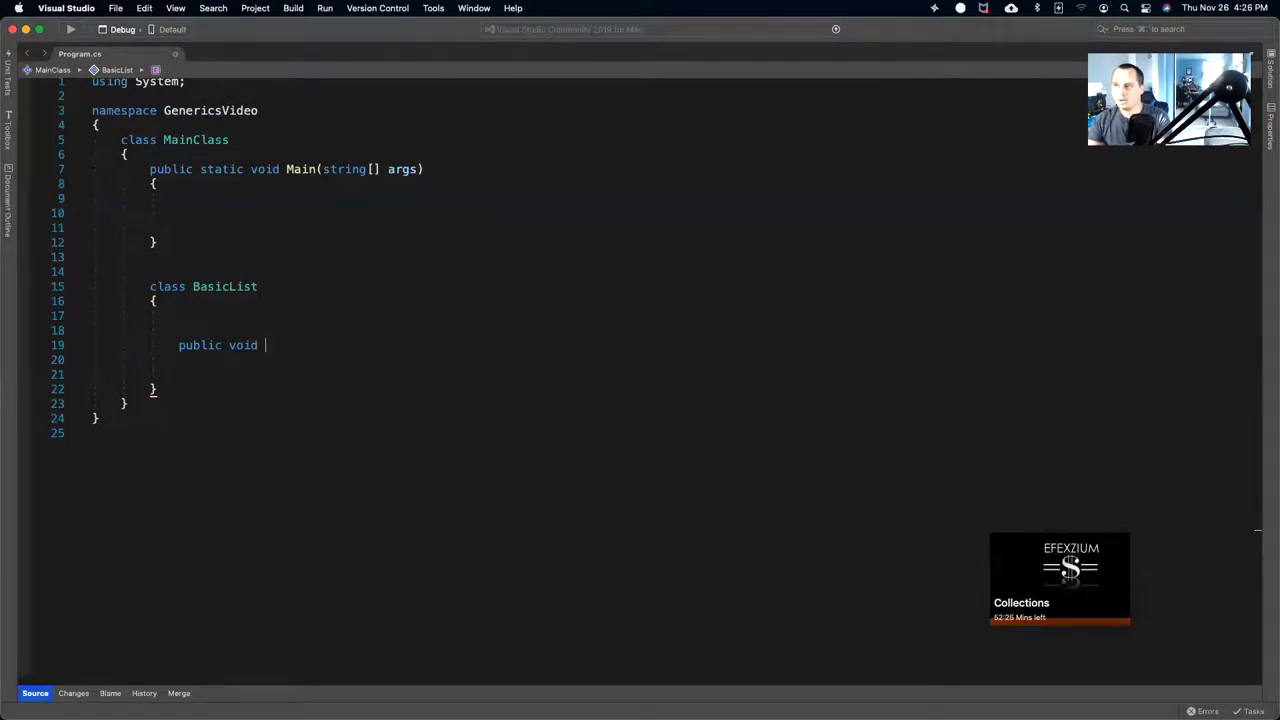
type("Basi")
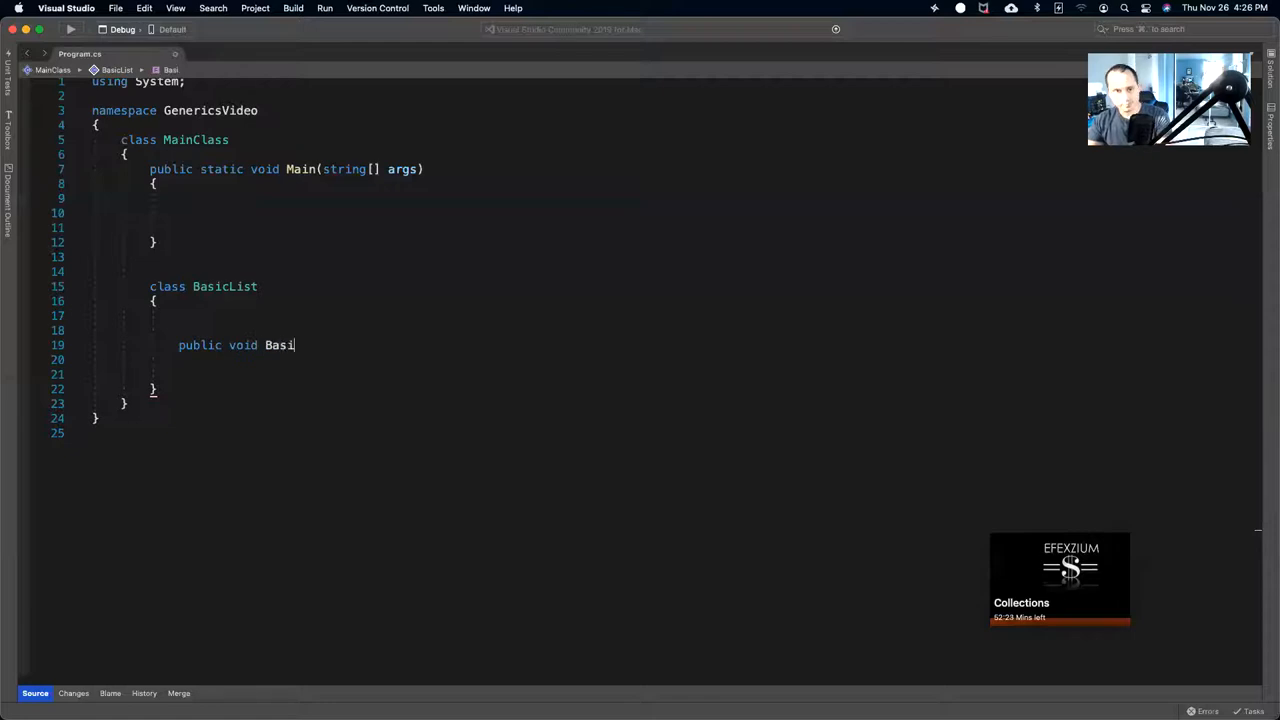
type("cList")
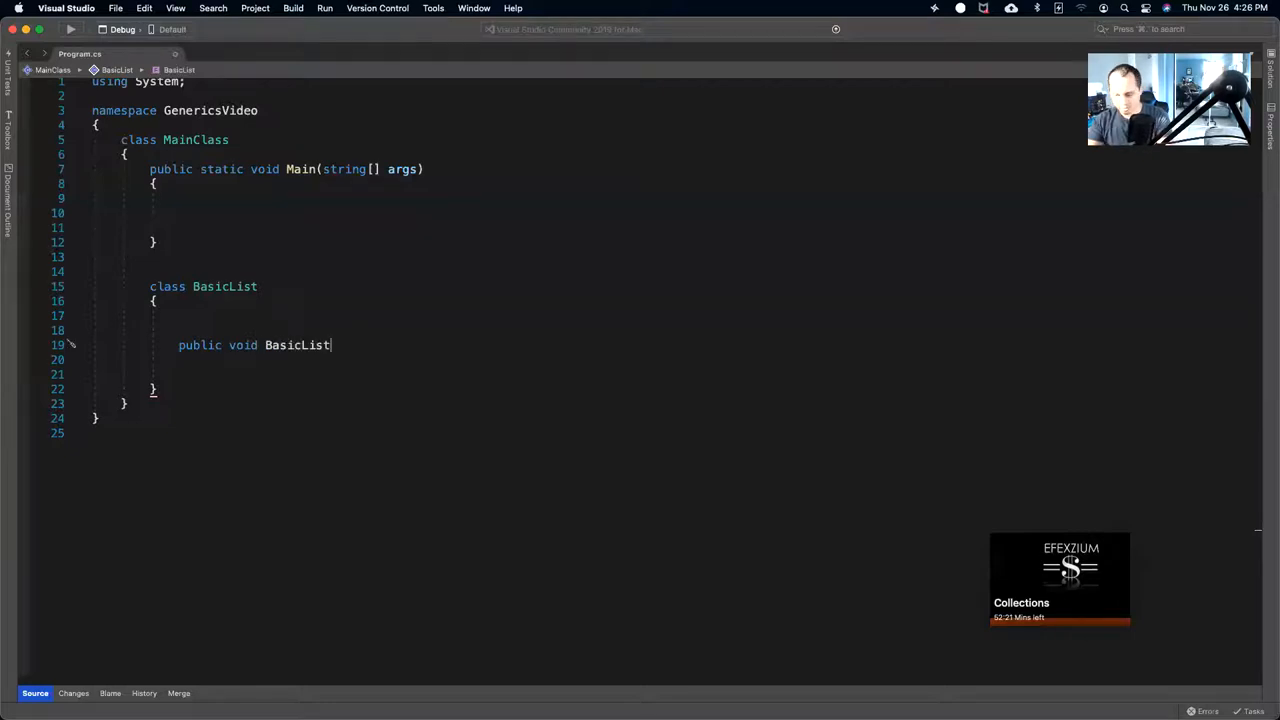
type("()")
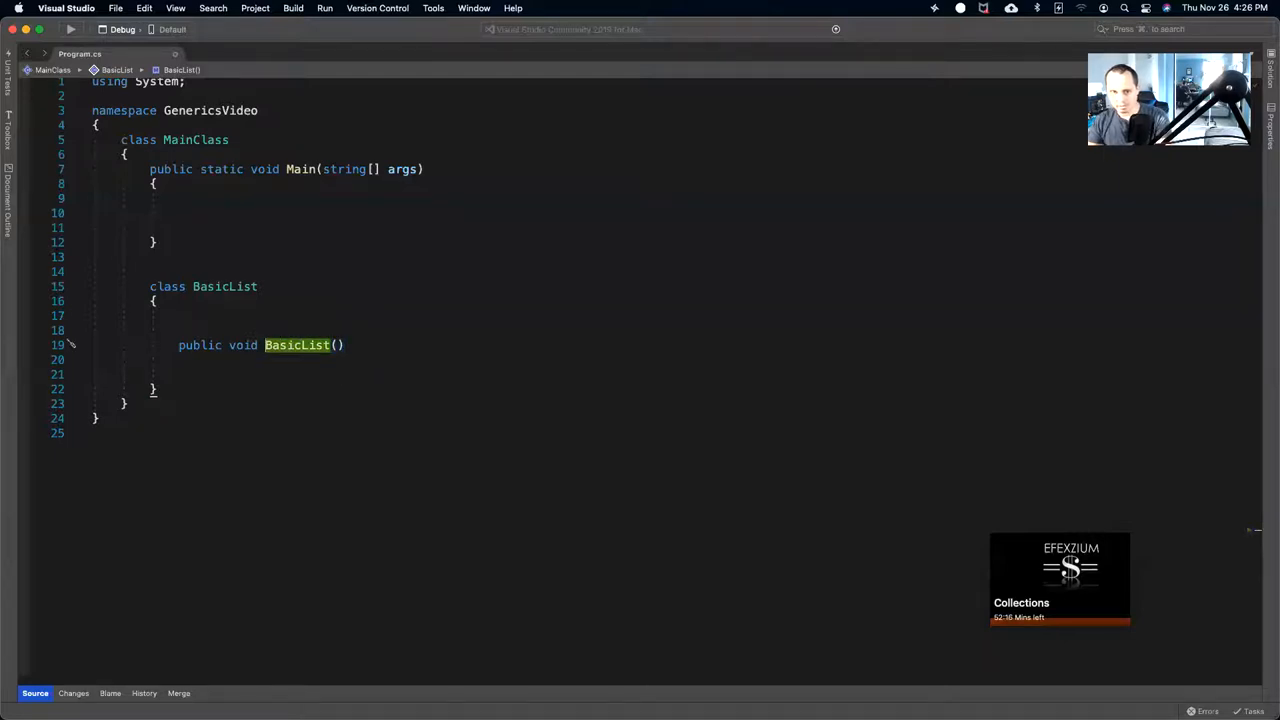
type("Run")
left_click(676, 358)
type("{")
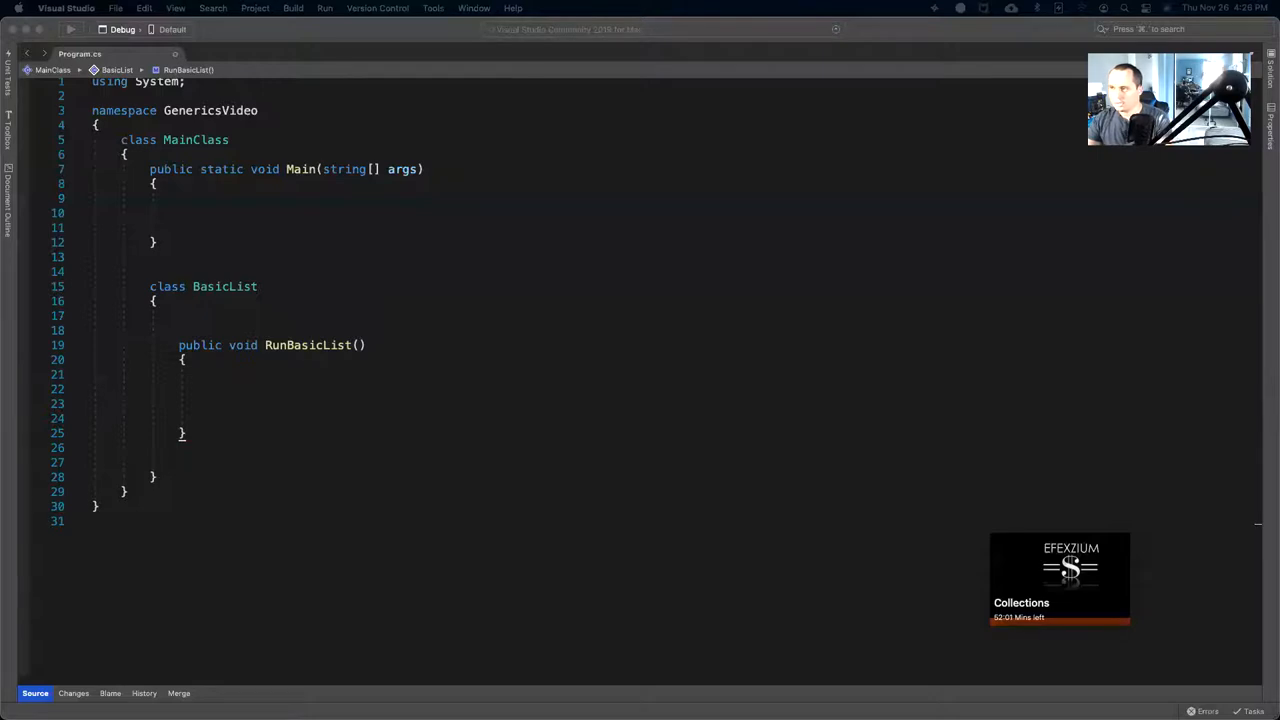
mouse_move(826, 328)
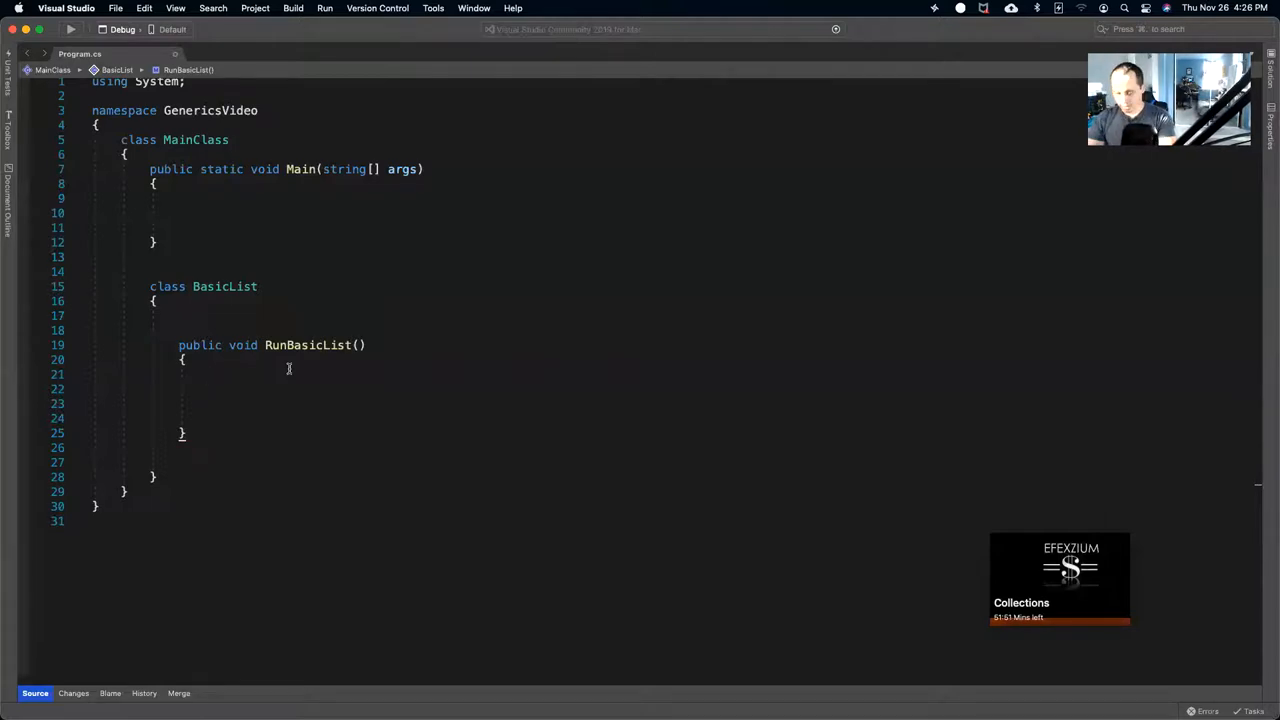
Declare 'List<int> numbers = new List<int>();' inside RunBasicList.
type("List")
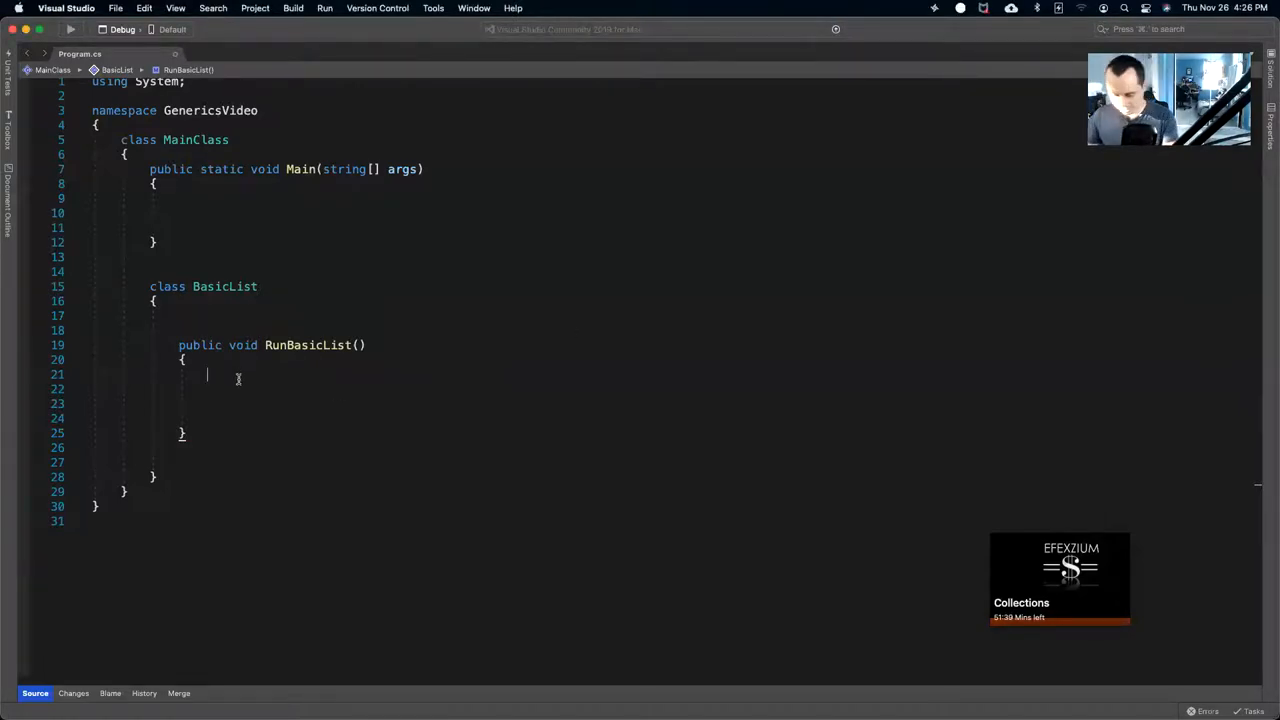
type("List<int> numbers = new List<int>();")
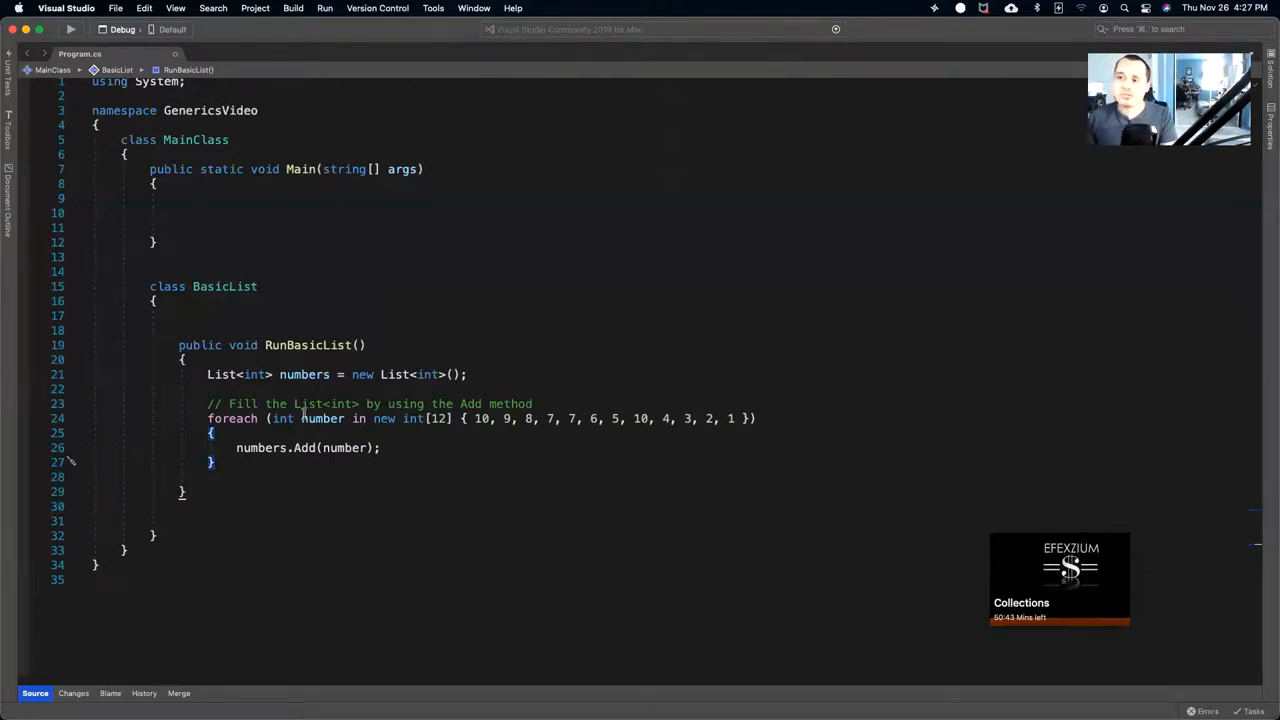
left_click(184, 492)
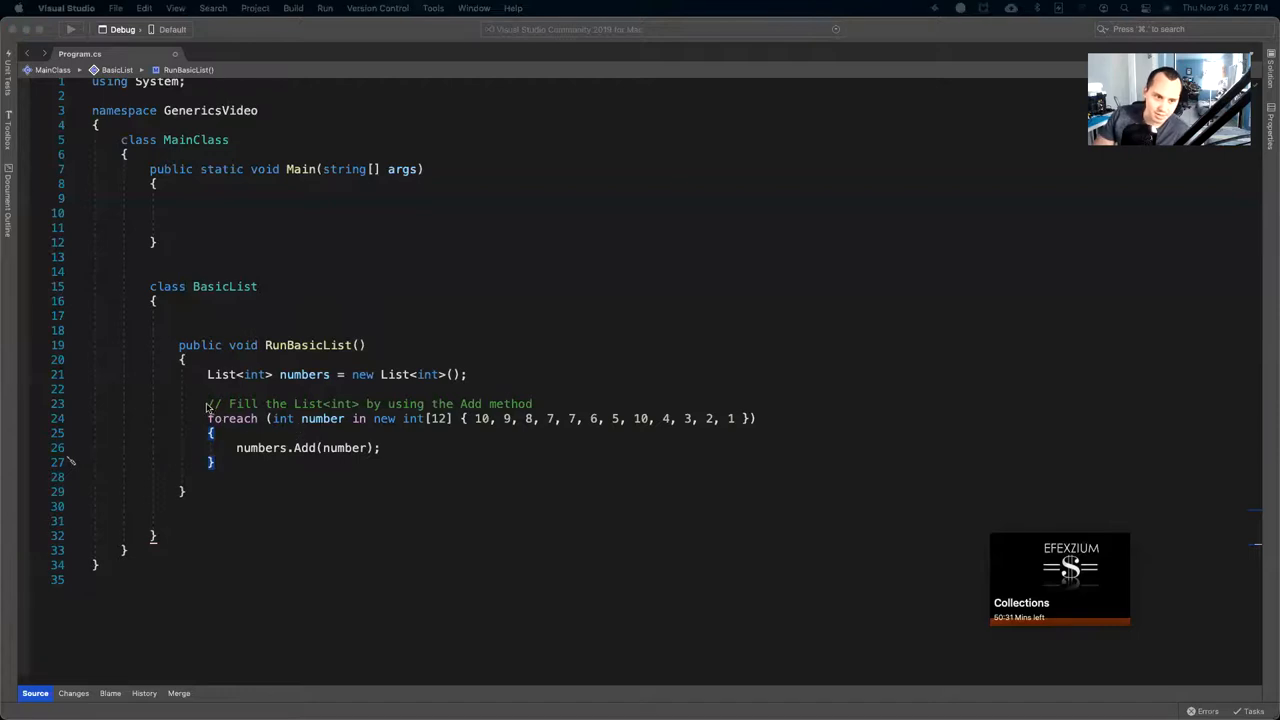
left_click_drag(208, 404, 420, 418)
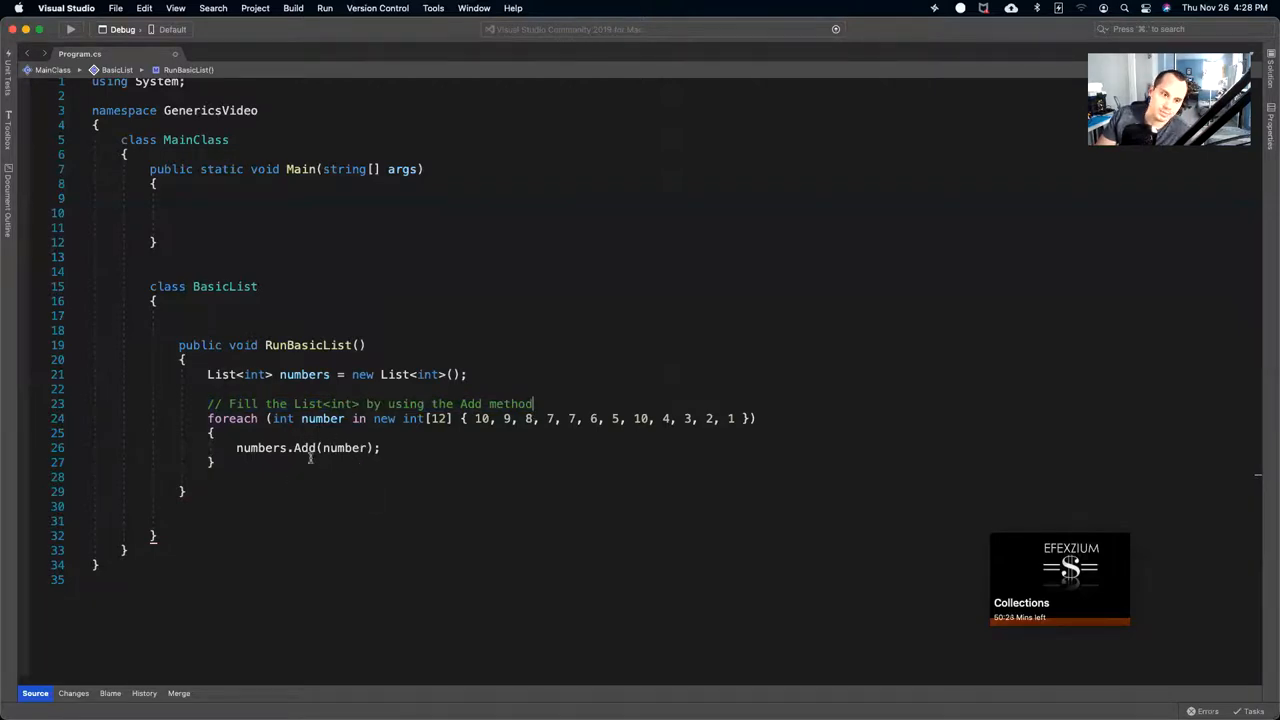
mouse_move(344, 448)
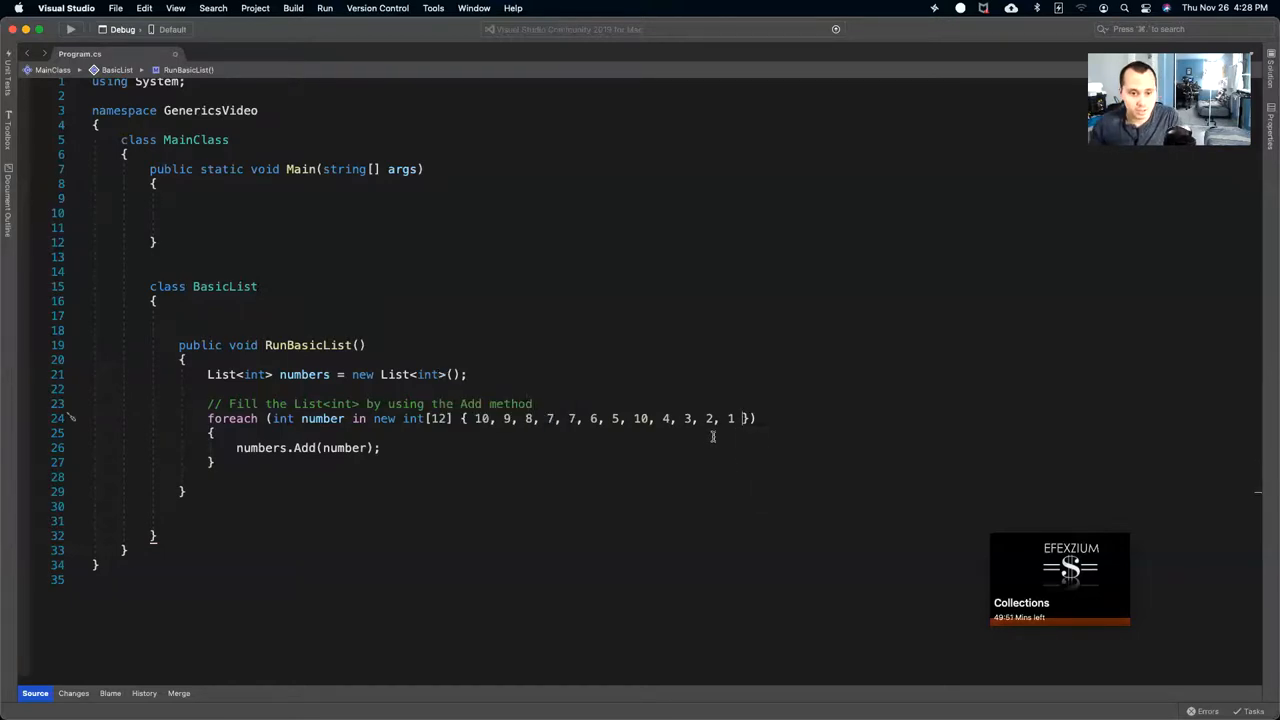
Select the number values in the foreach array to point them out.
left_click_drag(660, 418, 736, 418)
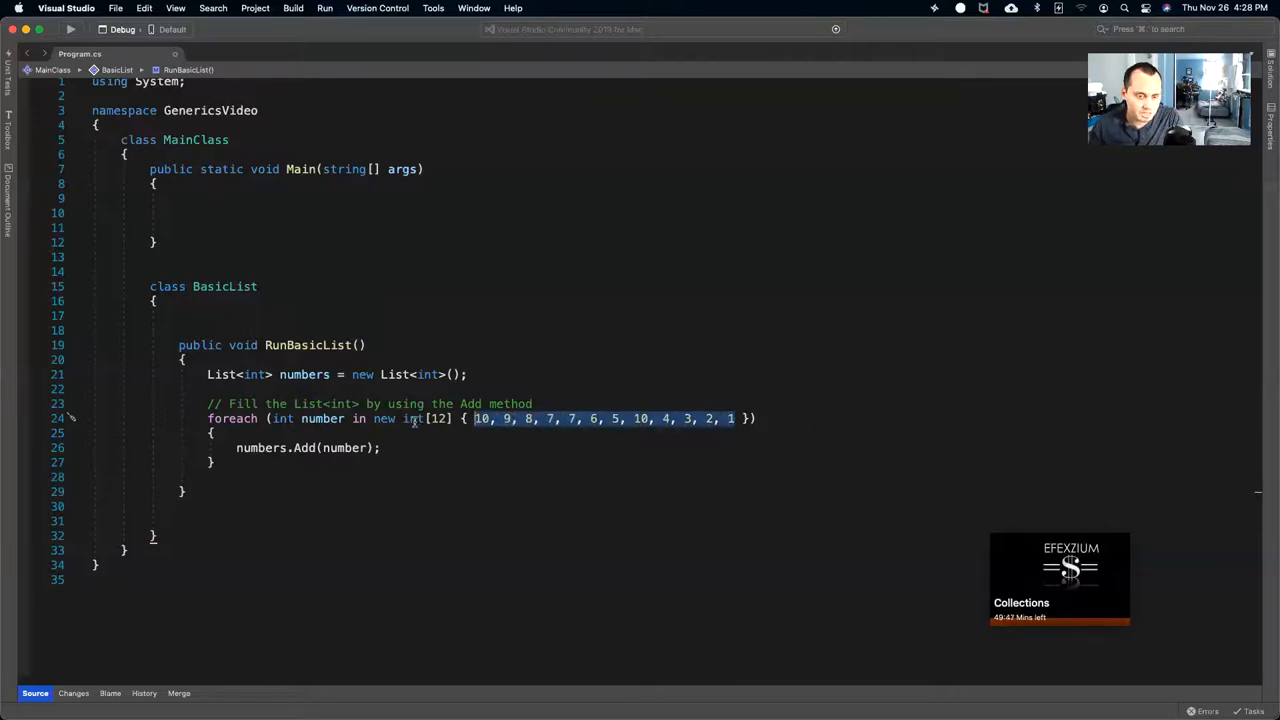
mouse_move(412, 418)
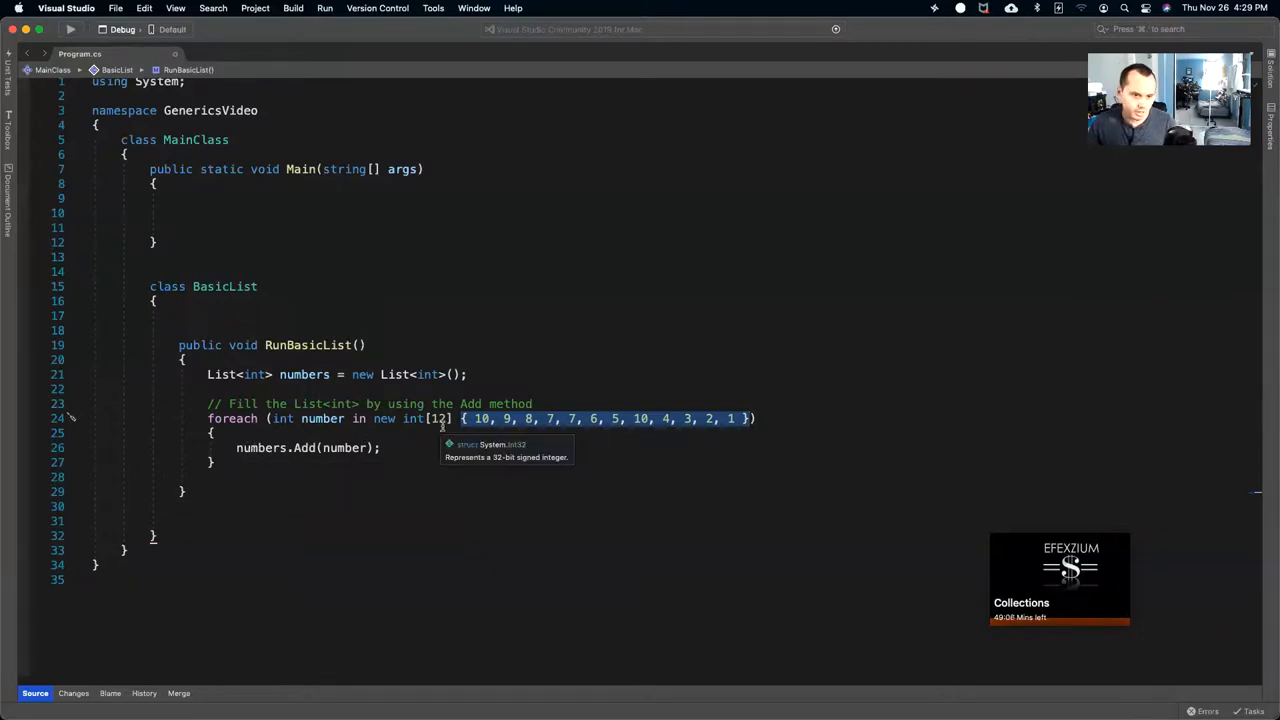
mouse_move(260, 458)
type("//")
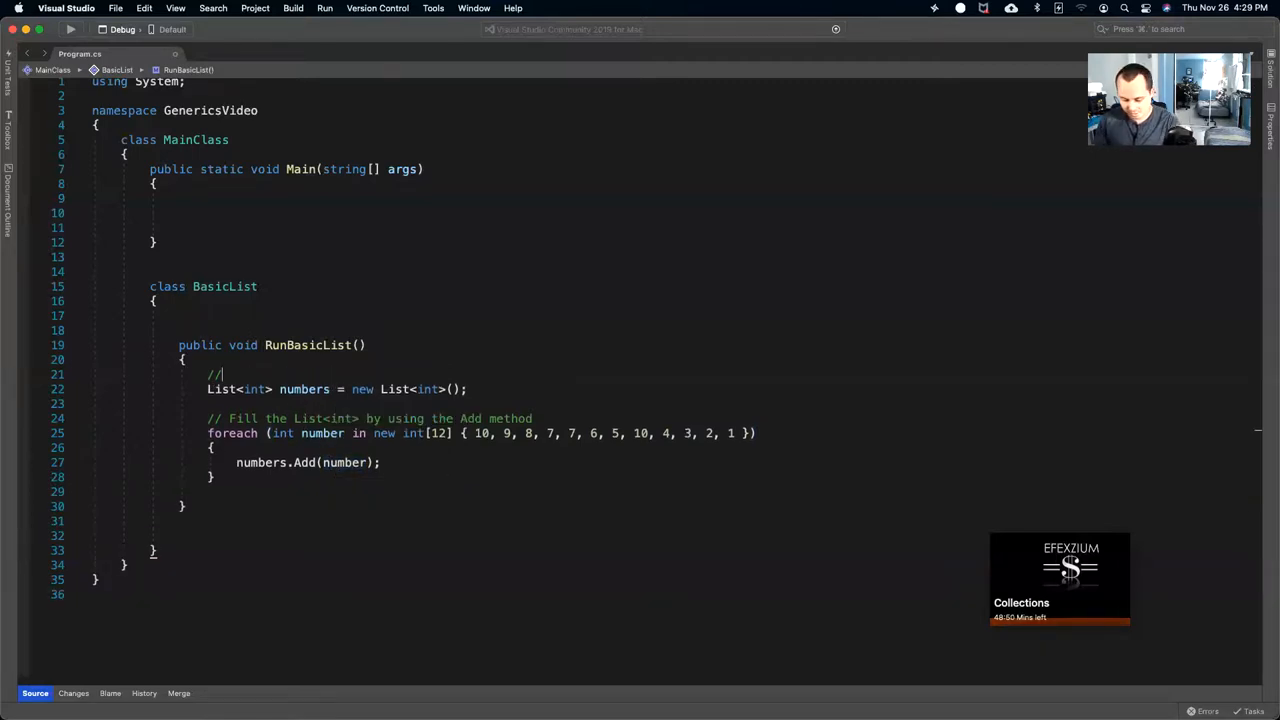
Complete the comment as '// Declare the list' above the numbers declaration.
type("Declare th")
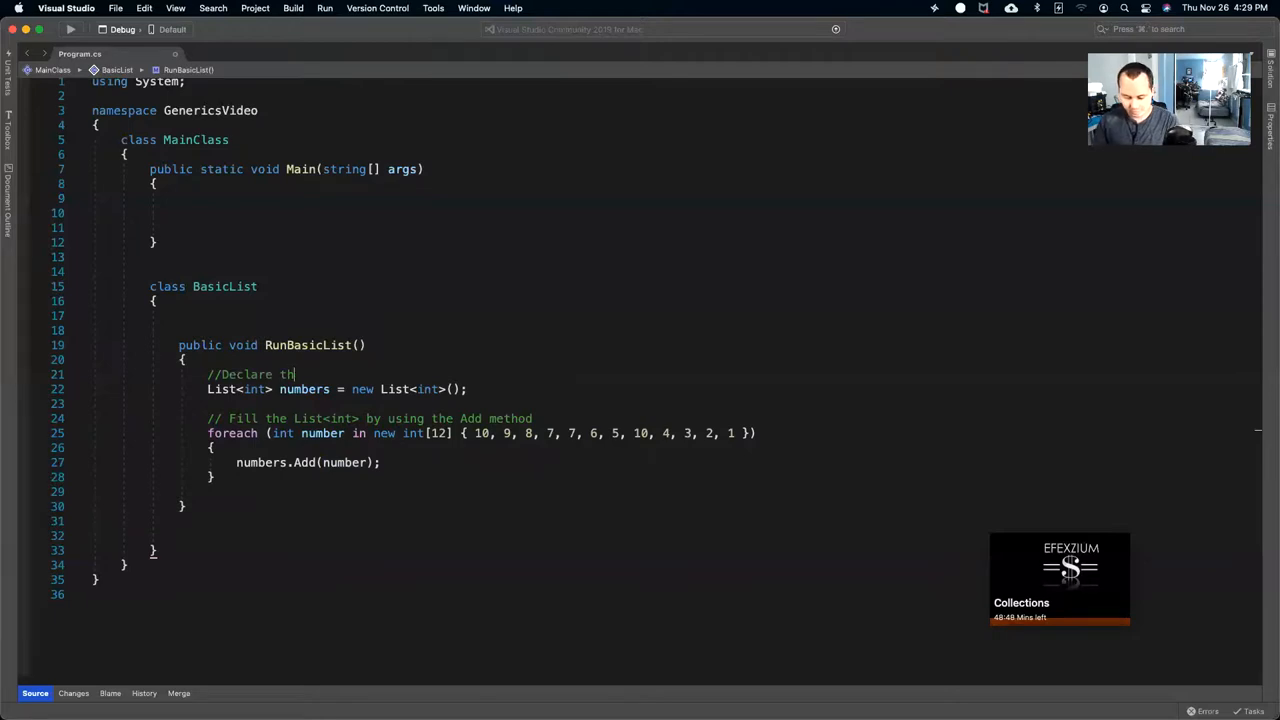
type("e list")
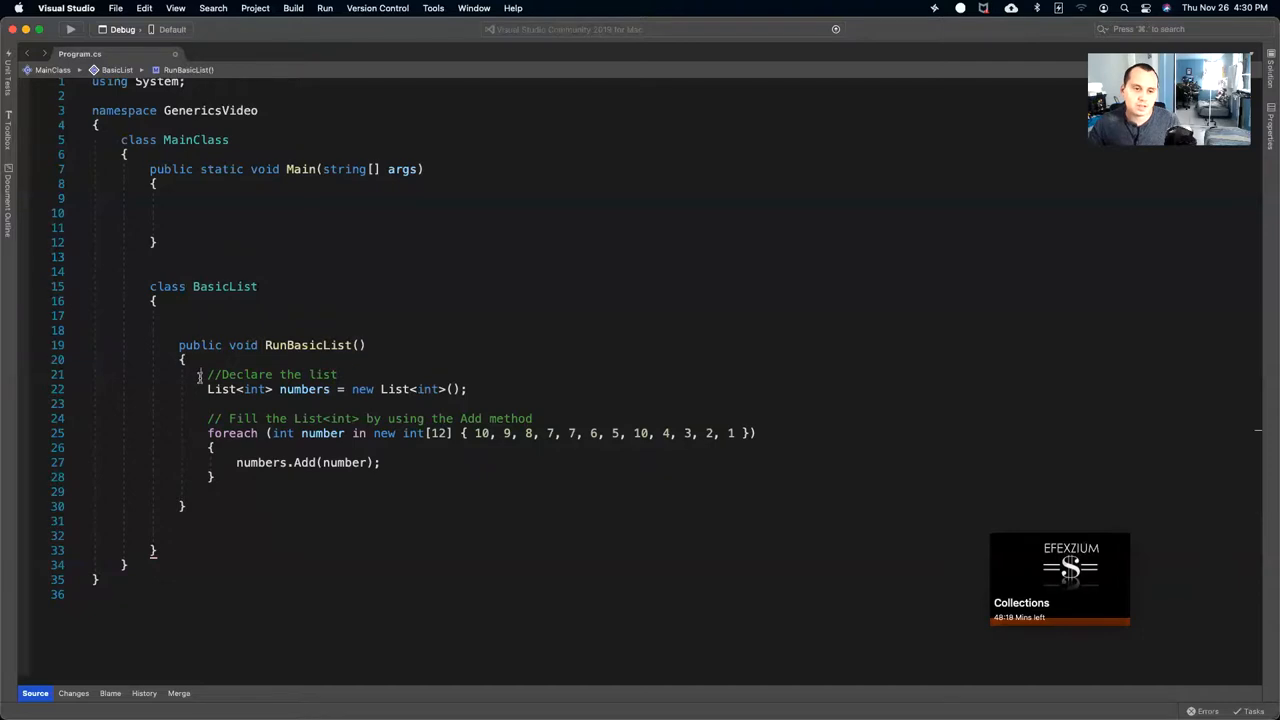
left_click_drag(196, 374, 470, 388)
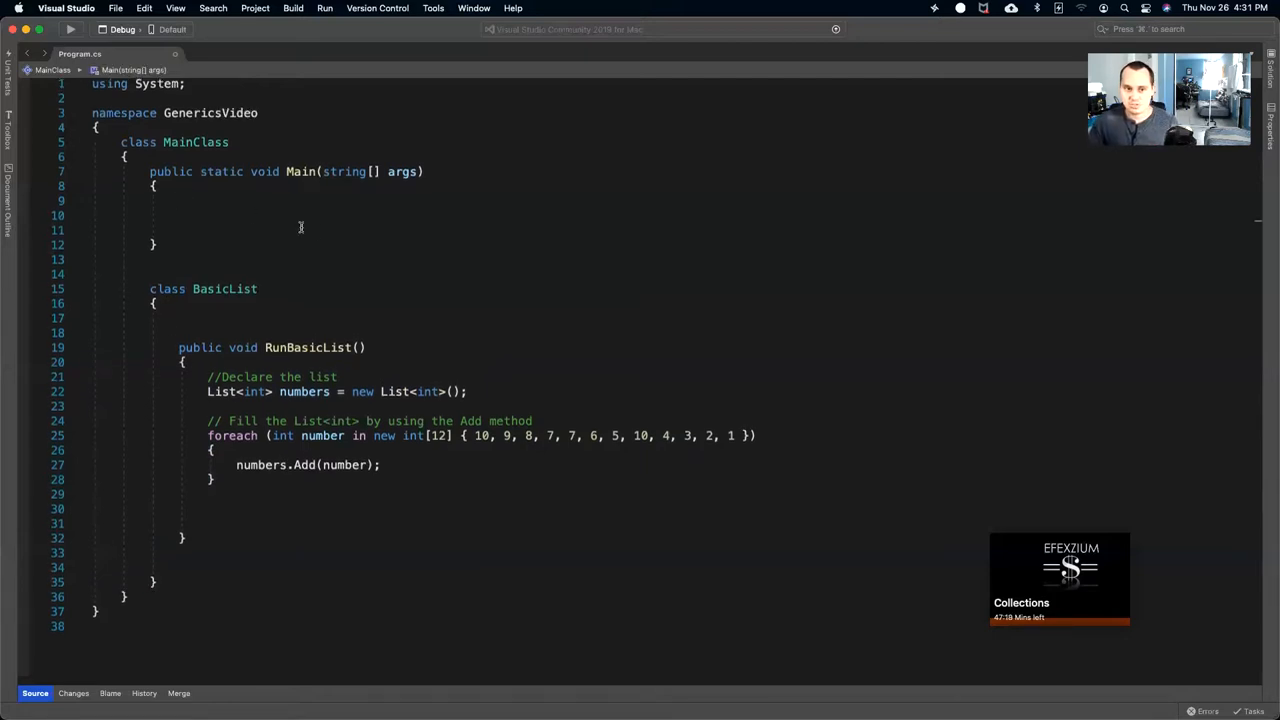
mouse_move(346, 284)
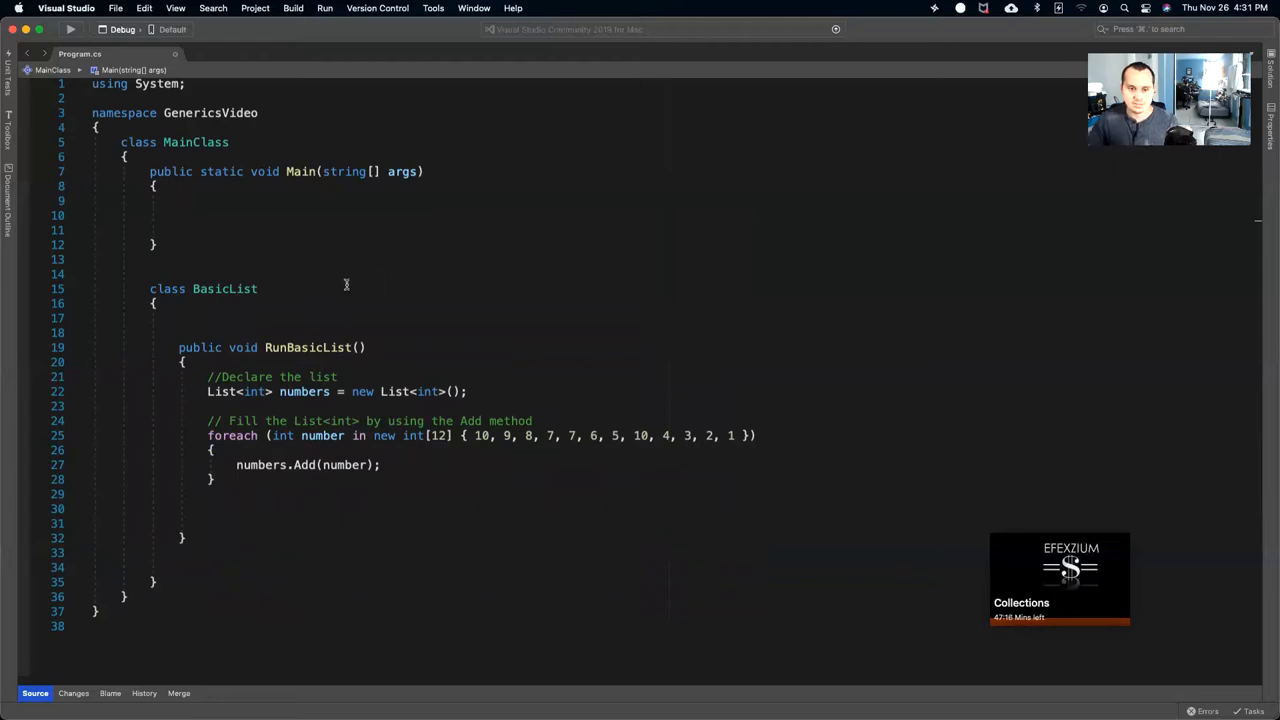
mouse_move(374, 316)
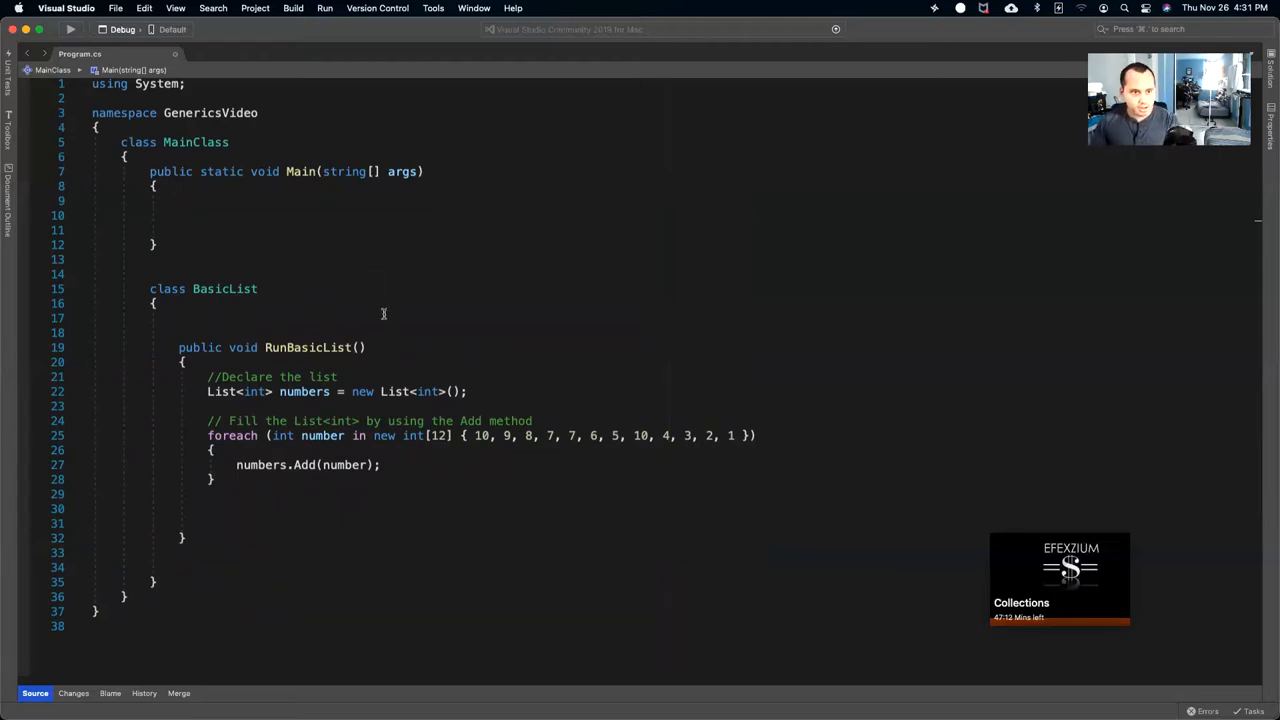
Write the partial declaration 'BasicList list' inside Main.
type("BasicList")
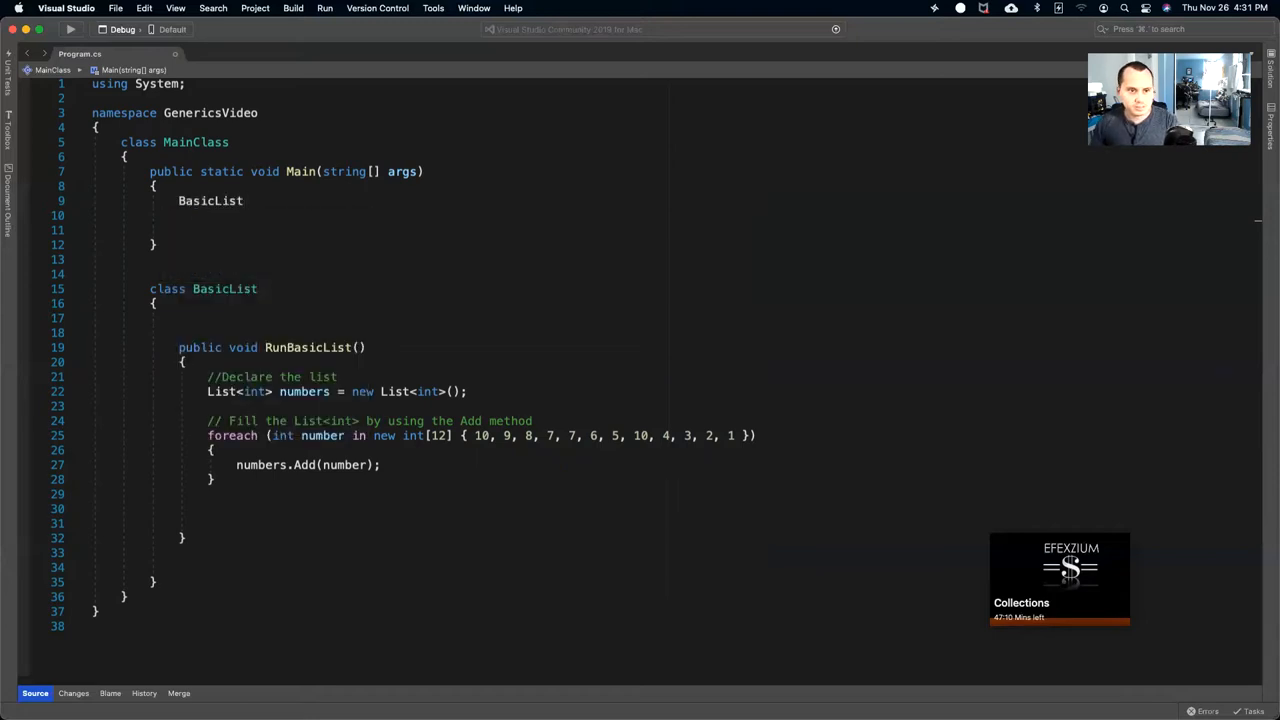
type("n")
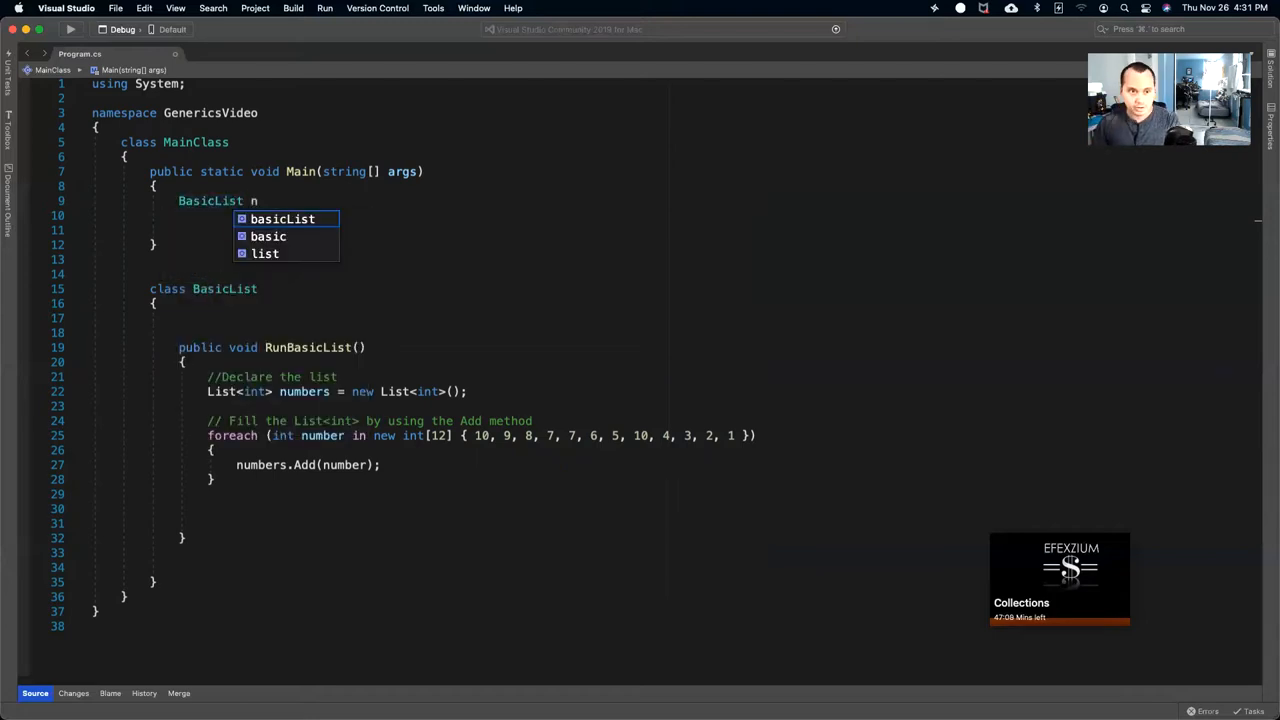
type("list")
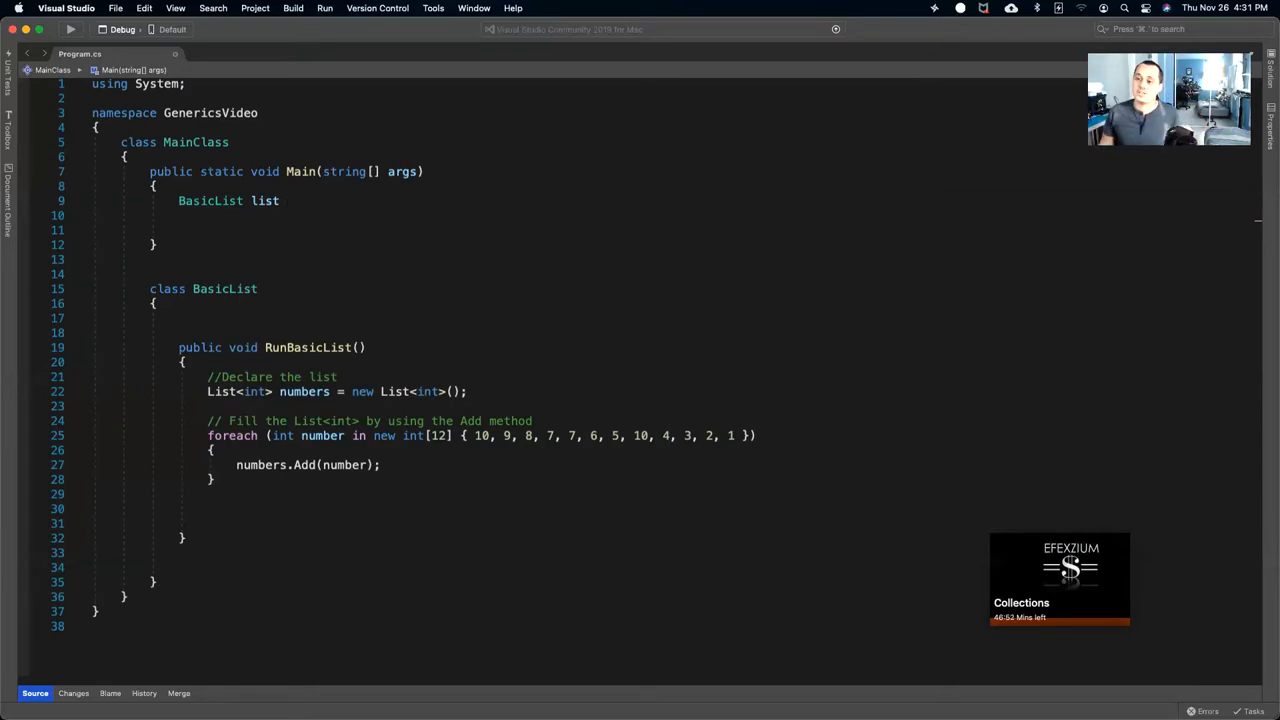
mouse_move(748, 136)
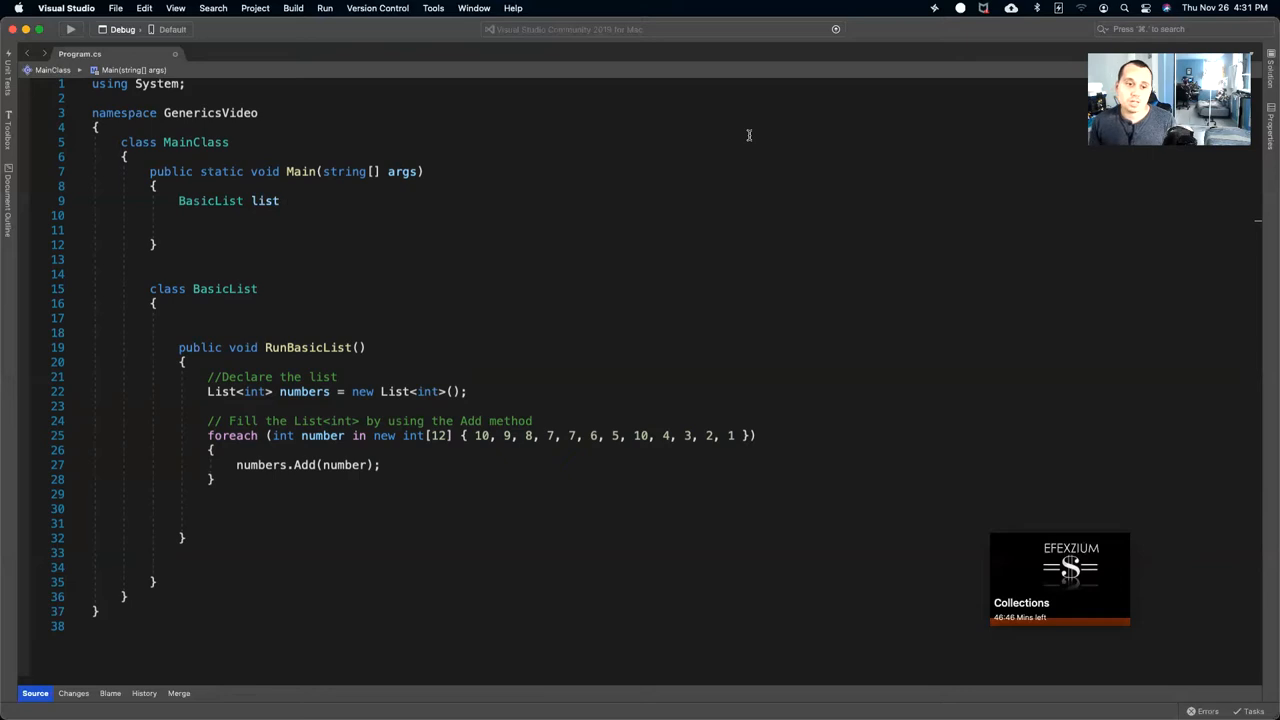
left_click(216, 480)
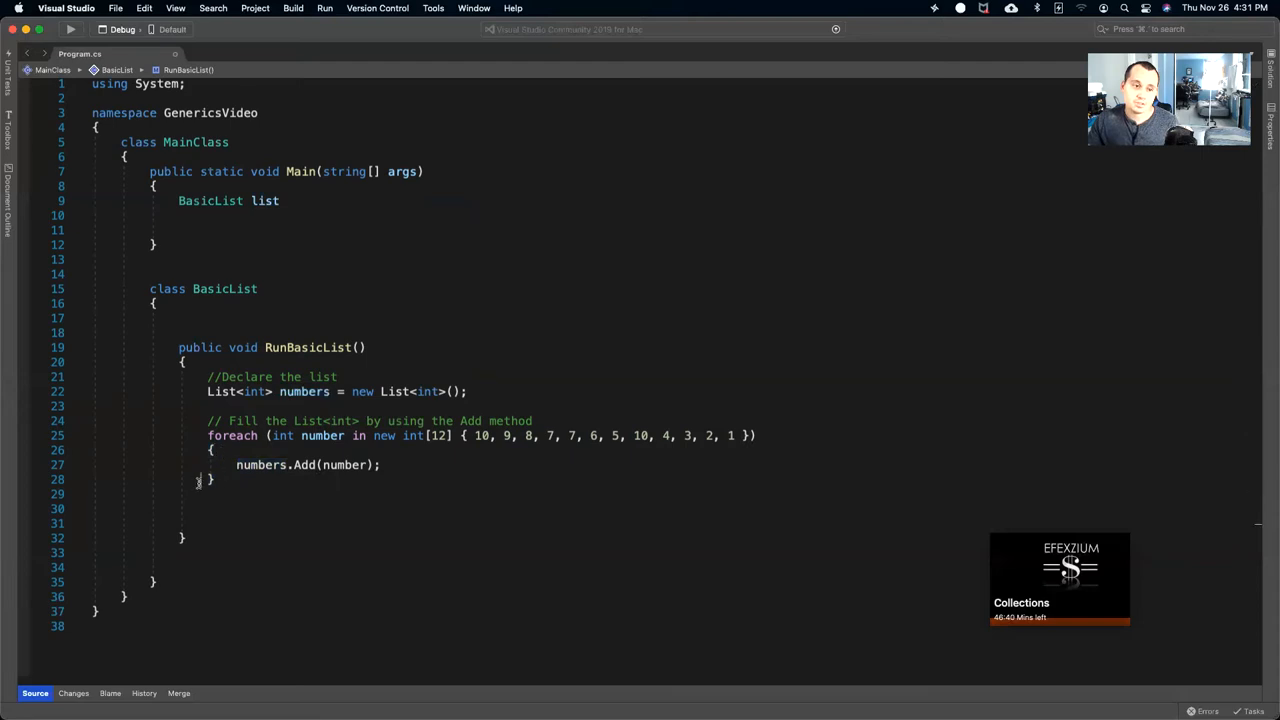
mouse_move(260, 464)
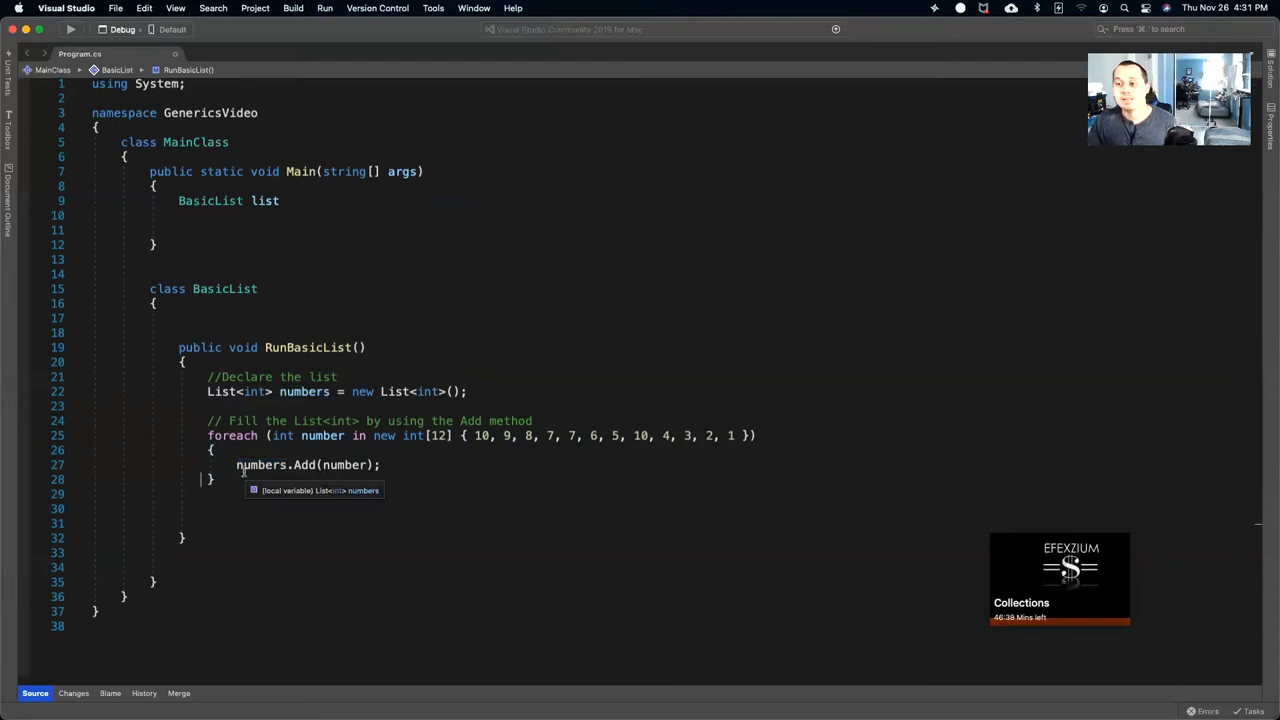